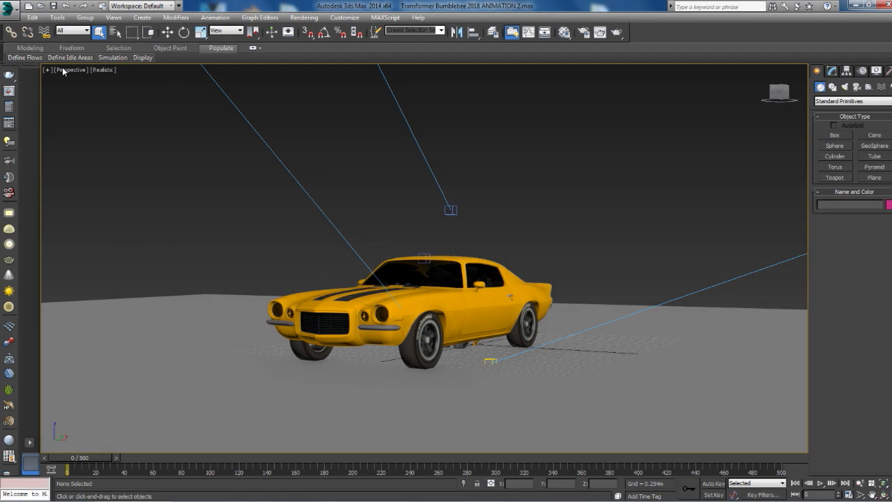
{"action": "mouse_move", "coordinate": [273, 220]}
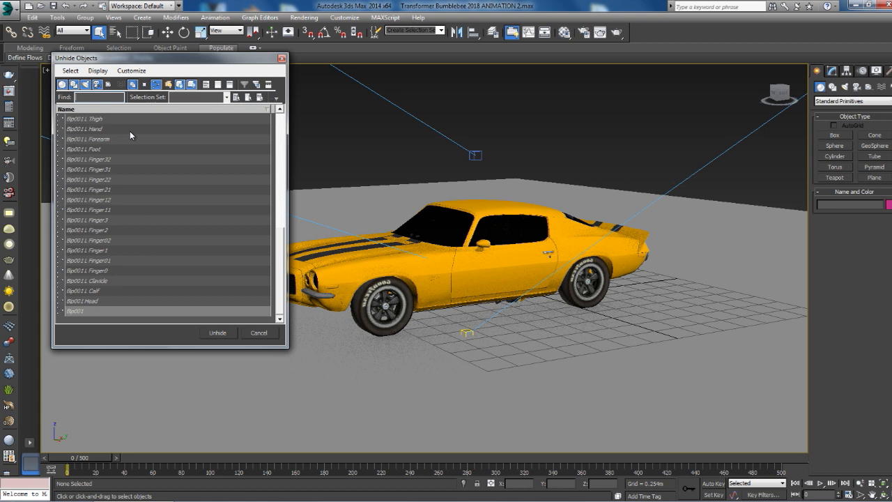
Unhide the biped parts by name and hide everything else so only the robot rig shows
{"action": "left_click", "coordinate": [259, 332]}
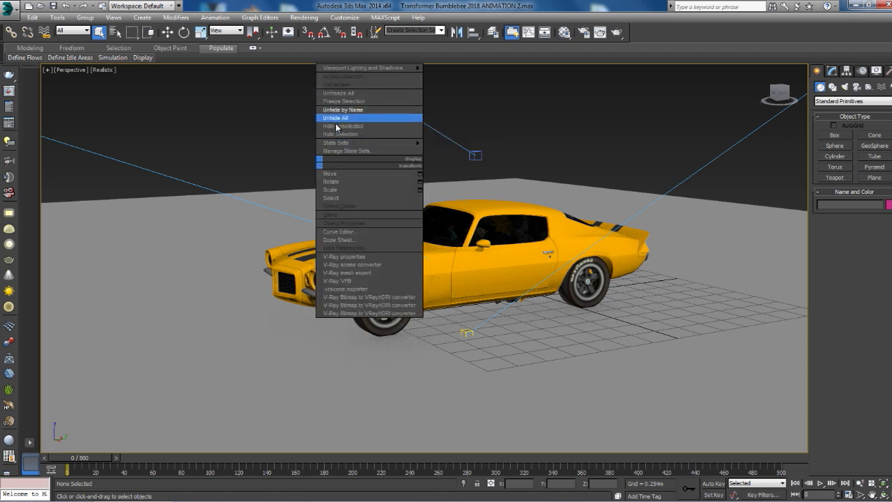
{"action": "mouse_move", "coordinate": [348, 125]}
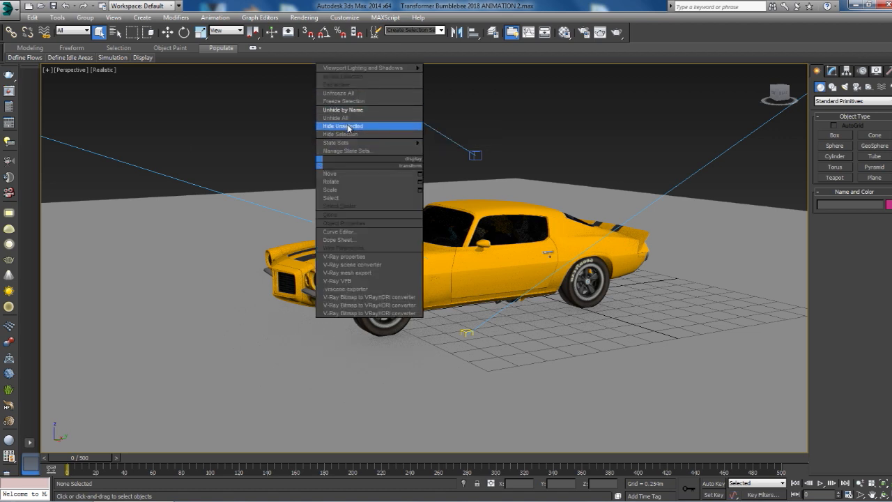
{"action": "mouse_move", "coordinate": [347, 134]}
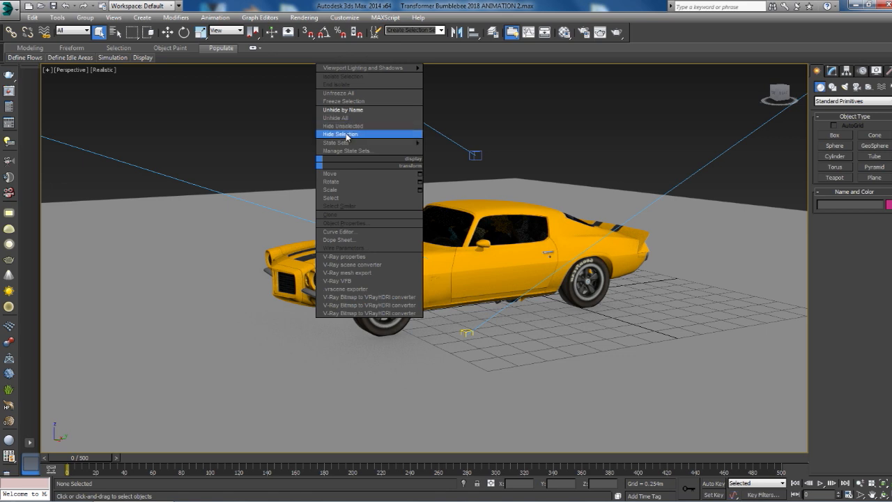
{"action": "left_click", "coordinate": [340, 134]}
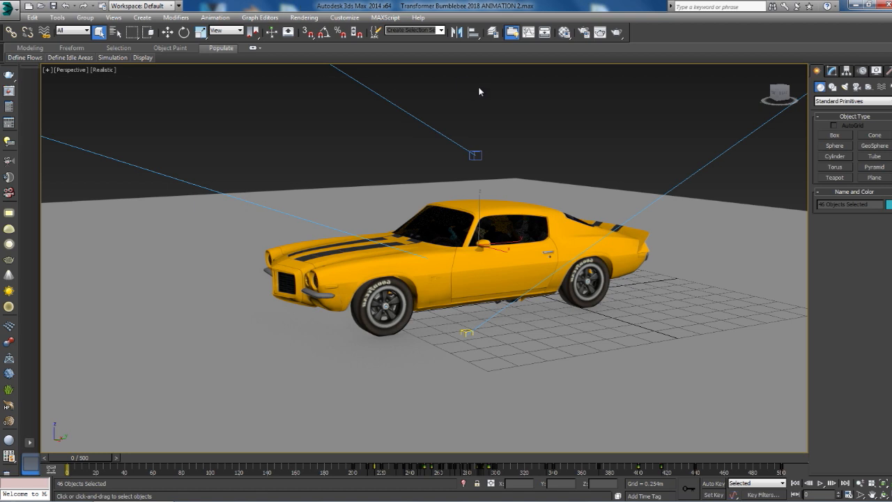
{"action": "right_click", "coordinate": [479, 91]}
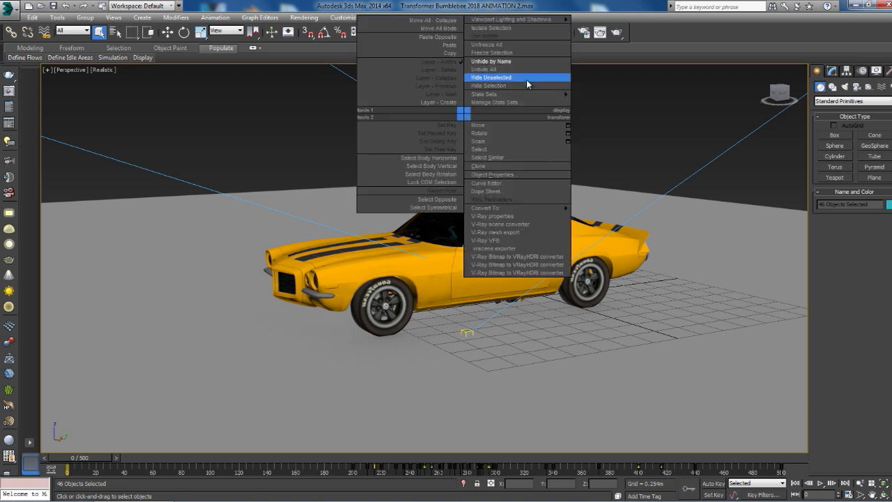
{"action": "left_click", "coordinate": [491, 78]}
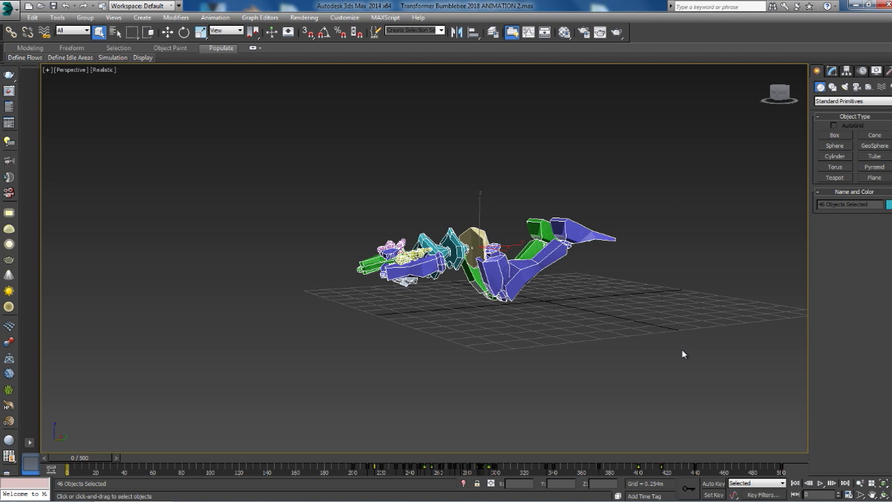
{"action": "mouse_move", "coordinate": [755, 436]}
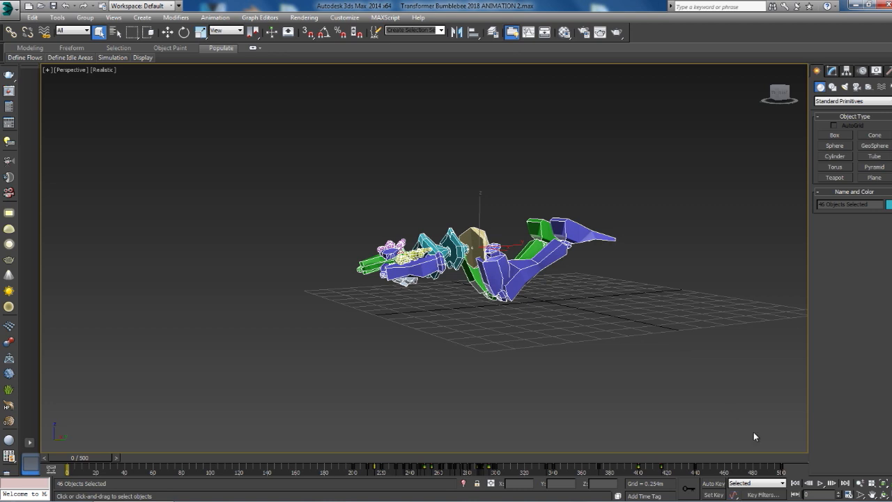
Play the rig animation and scrub forward through the robot getting up, then stop
{"action": "left_click", "coordinate": [830, 482]}
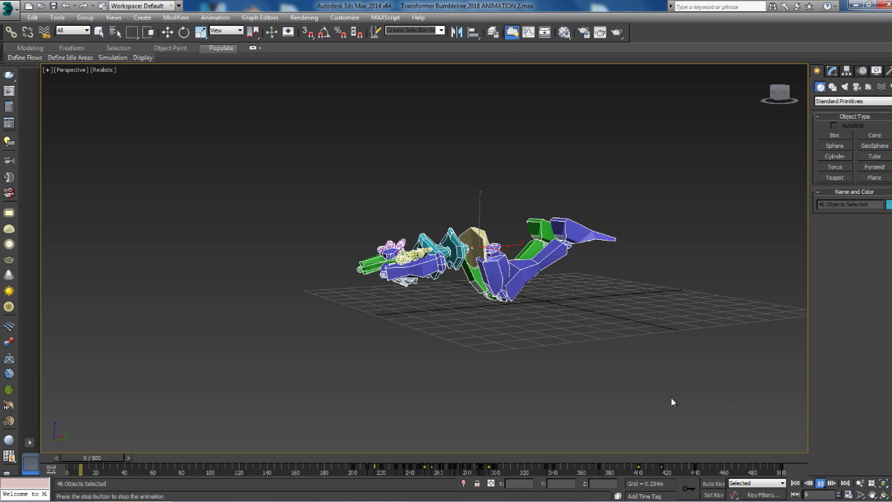
{"action": "left_click_drag", "start_coordinate": [83, 471], "coordinate": [165, 471]}
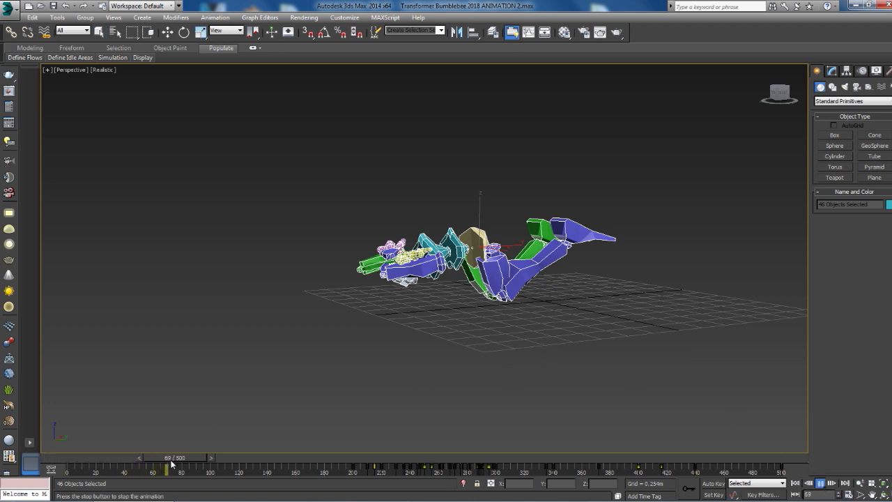
{"action": "left_click_drag", "start_coordinate": [166, 471], "coordinate": [250, 471]}
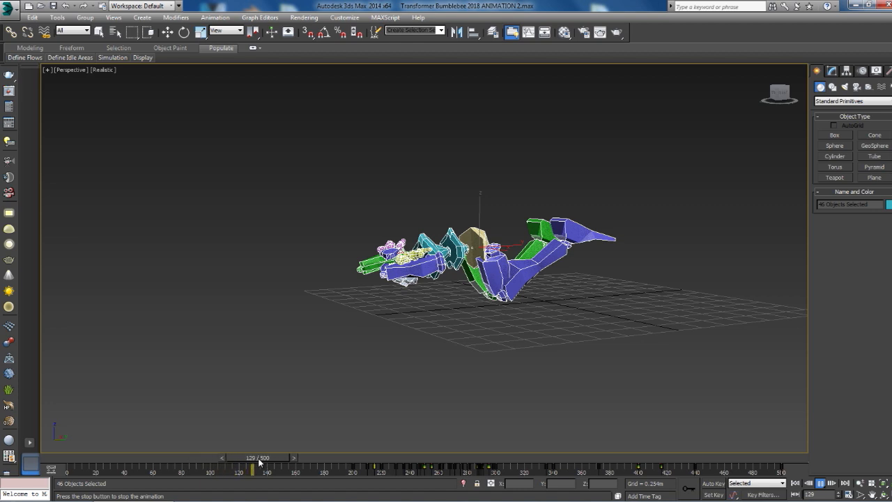
{"action": "left_click_drag", "start_coordinate": [250, 471], "coordinate": [327, 471]}
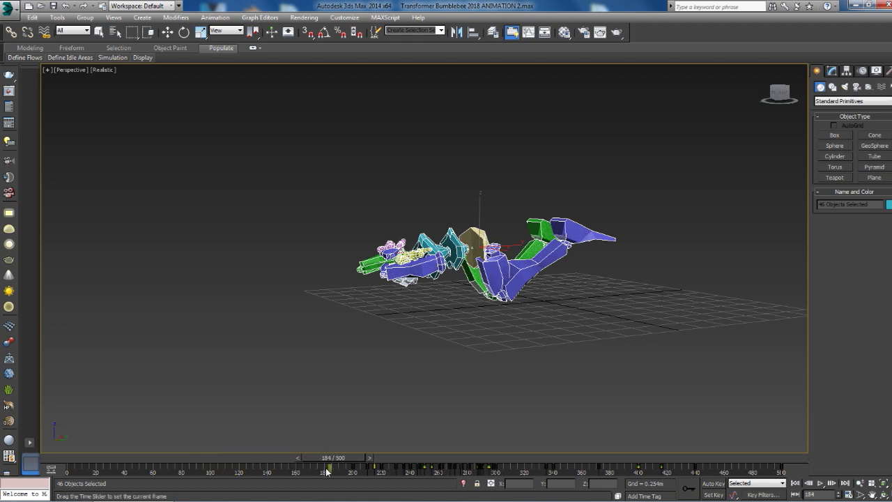
{"action": "left_click", "coordinate": [100, 32]}
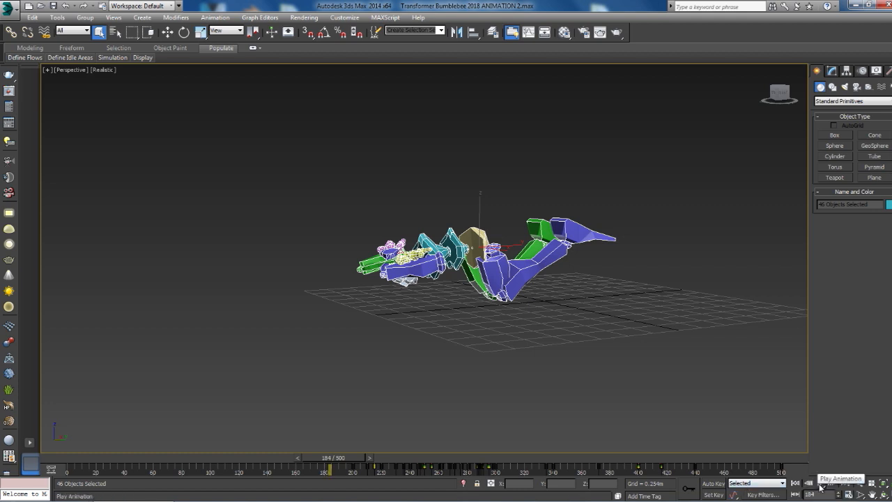
Replay from later frames and return to the frame where the rig crouches
{"action": "left_click", "coordinate": [819, 483]}
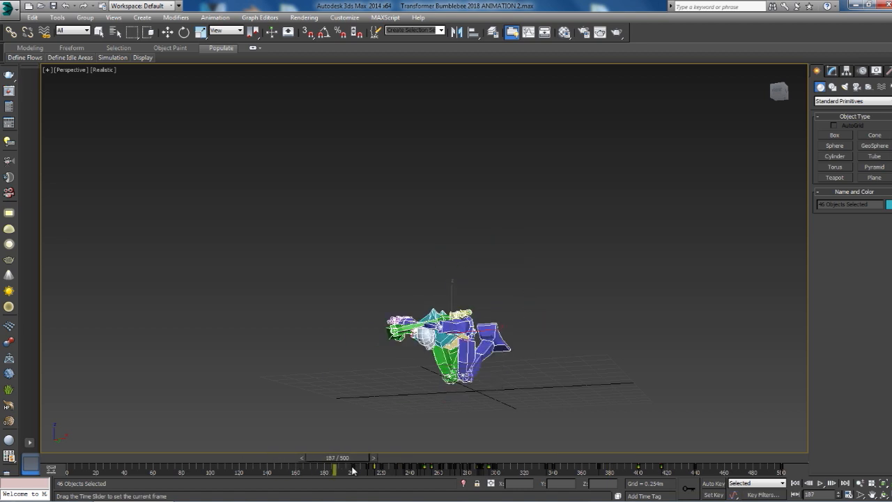
{"action": "left_click", "coordinate": [821, 482]}
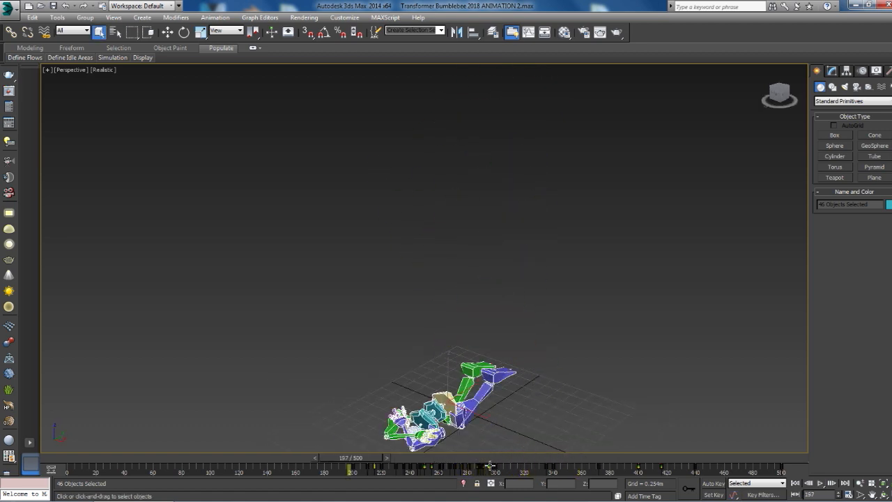
{"action": "left_click", "coordinate": [831, 482]}
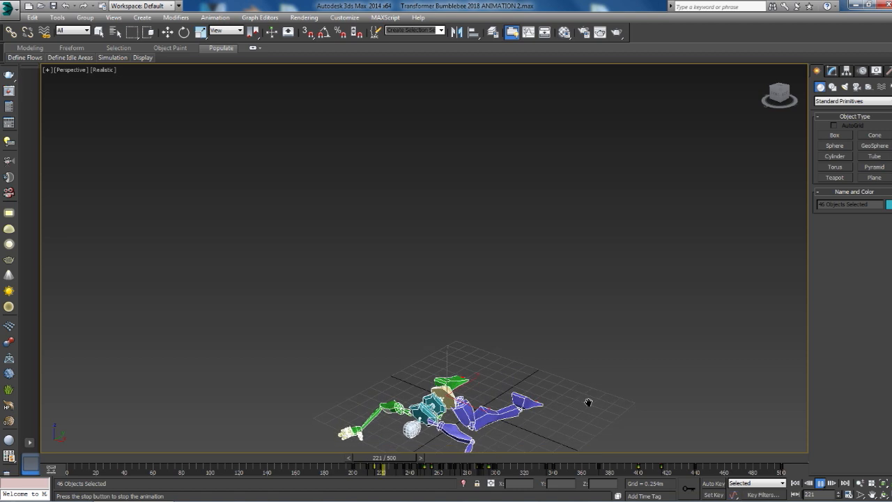
{"action": "left_click", "coordinate": [831, 482]}
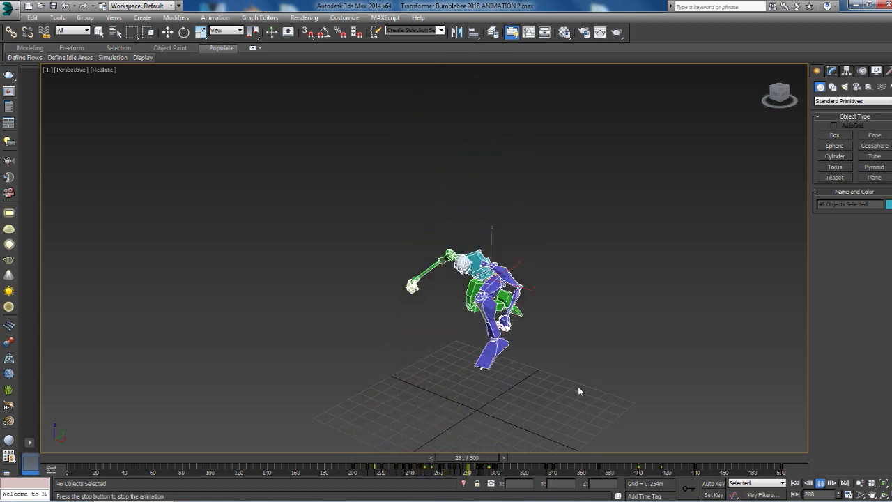
{"action": "left_click_drag", "start_coordinate": [467, 468], "coordinate": [639, 468]}
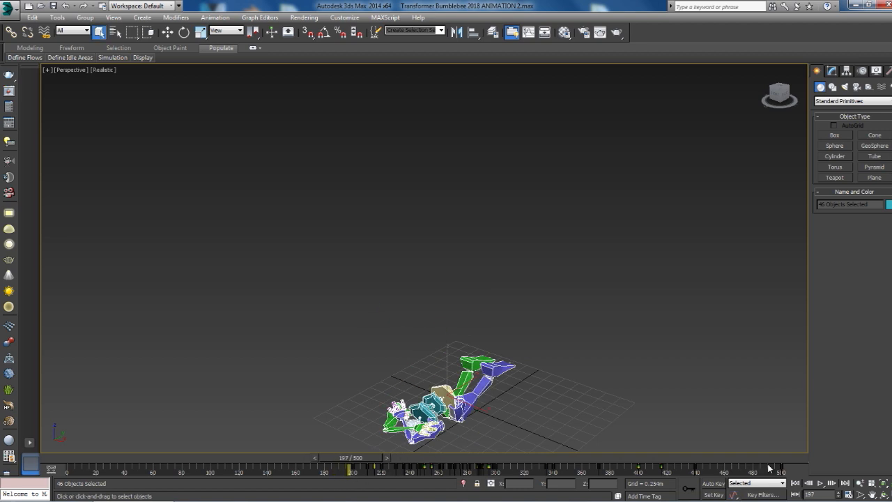
{"action": "left_click", "coordinate": [821, 482]}
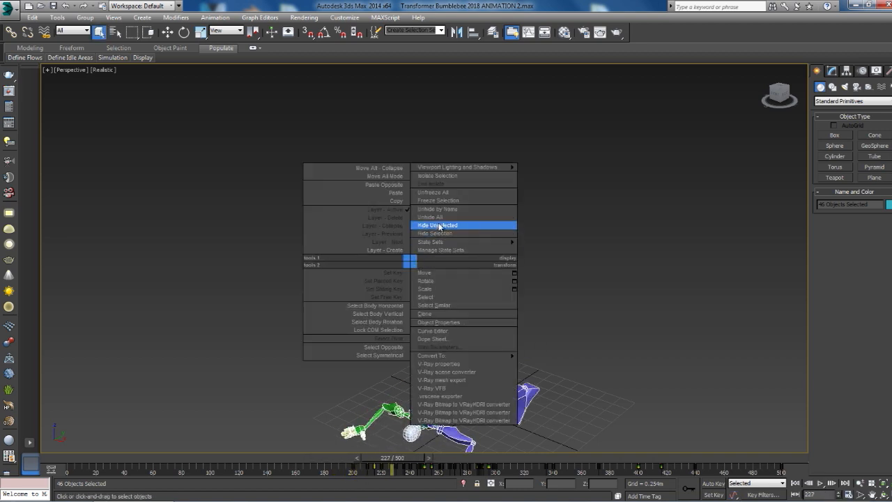
Unhide all objects and scrub from the intact Camaro into the doors starting to open
{"action": "left_click", "coordinate": [438, 226]}
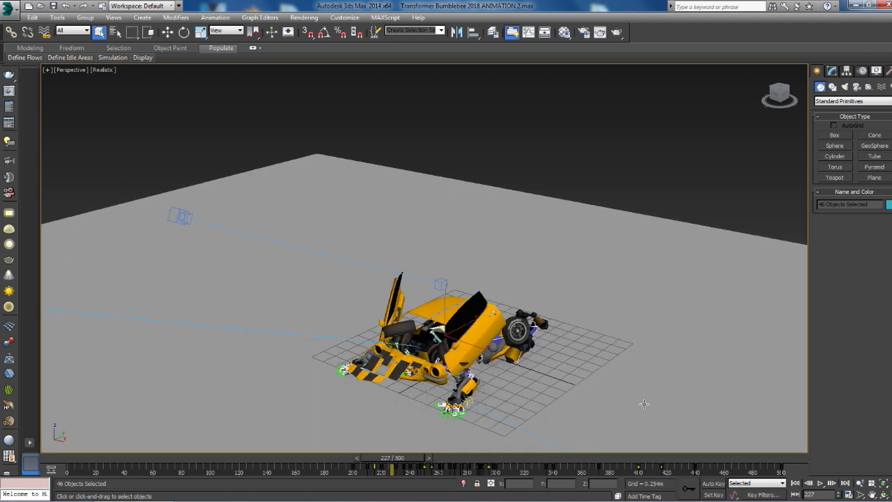
{"action": "left_click_drag", "start_coordinate": [393, 457], "coordinate": [278, 457]}
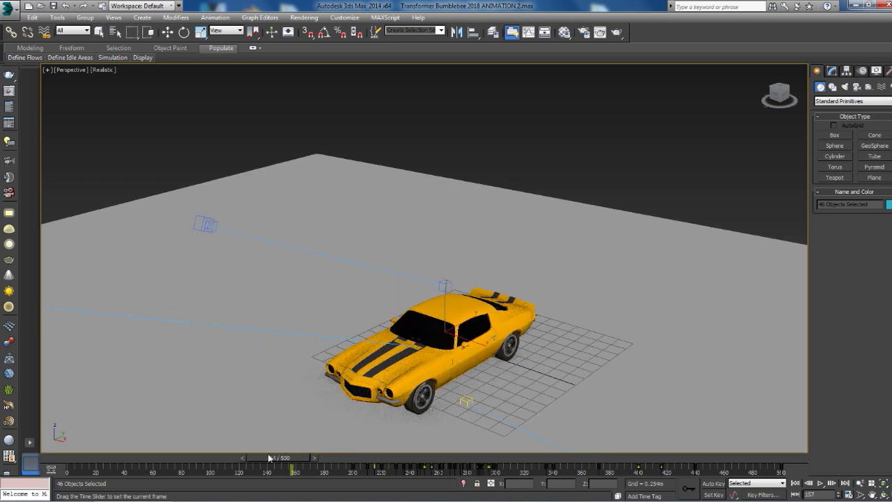
{"action": "left_click_drag", "start_coordinate": [285, 457], "coordinate": [223, 457]}
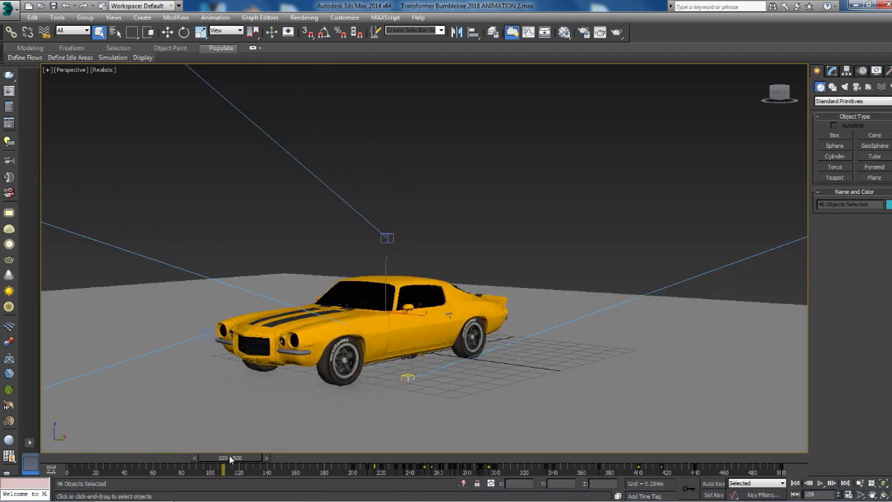
{"action": "left_click_drag", "start_coordinate": [222, 471], "coordinate": [328, 471]}
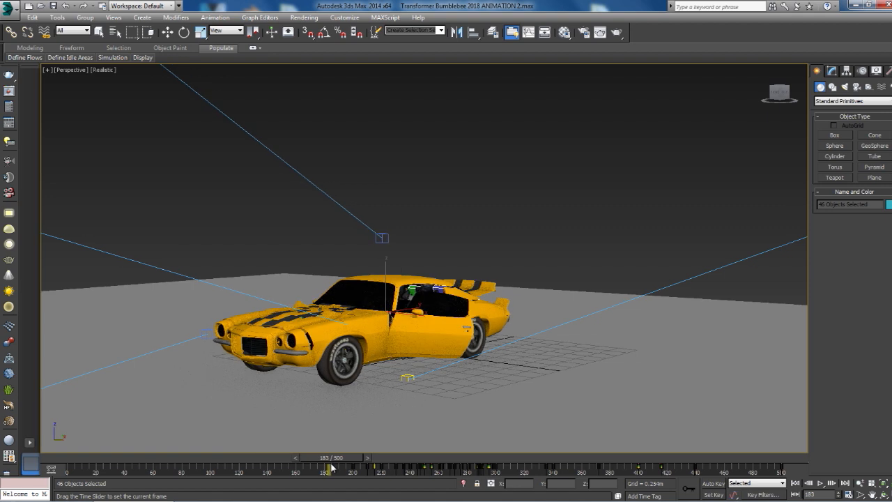
{"action": "left_click_drag", "start_coordinate": [327, 464], "coordinate": [301, 464]}
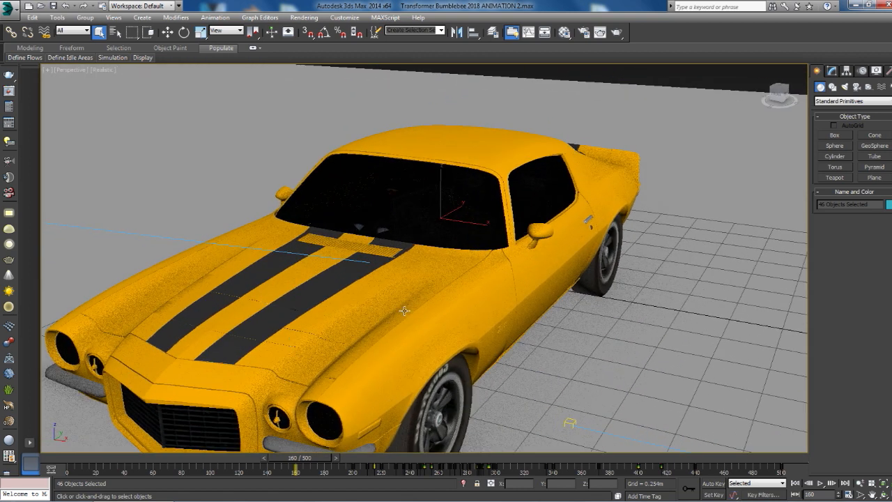
Select the Camaro's hood panel Editable Mesh and zoom closer on it
{"action": "left_click", "coordinate": [293, 349]}
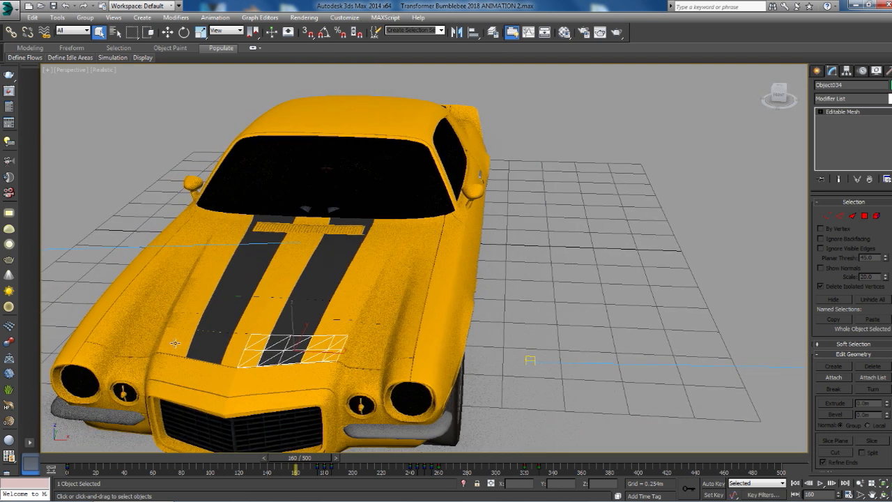
{"action": "left_click_drag", "start_coordinate": [290, 348], "coordinate": [156, 335]}
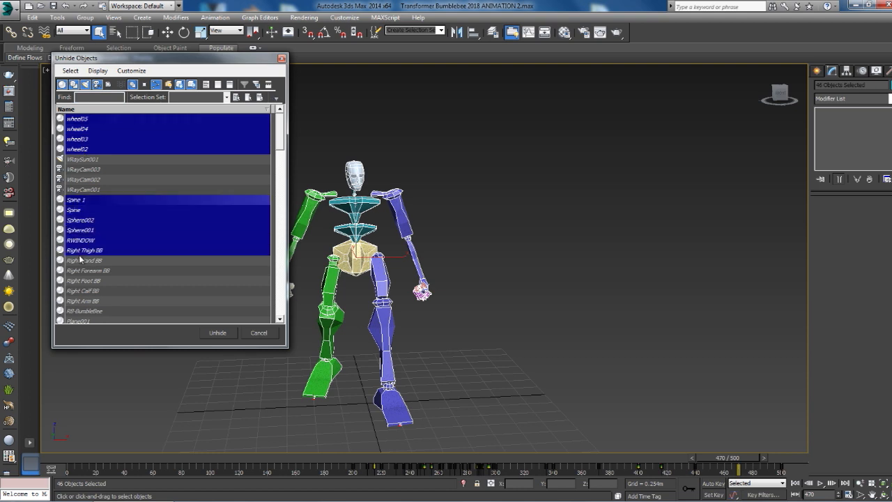
Unhide the wheel, body and right-side limb objects and select the robot's right thigh piece
{"action": "left_click", "coordinate": [85, 261]}
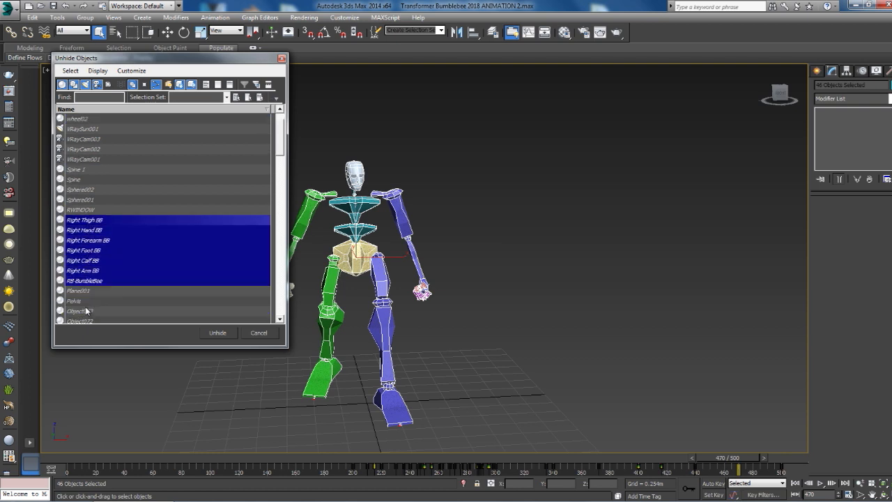
{"action": "left_click", "coordinate": [218, 332]}
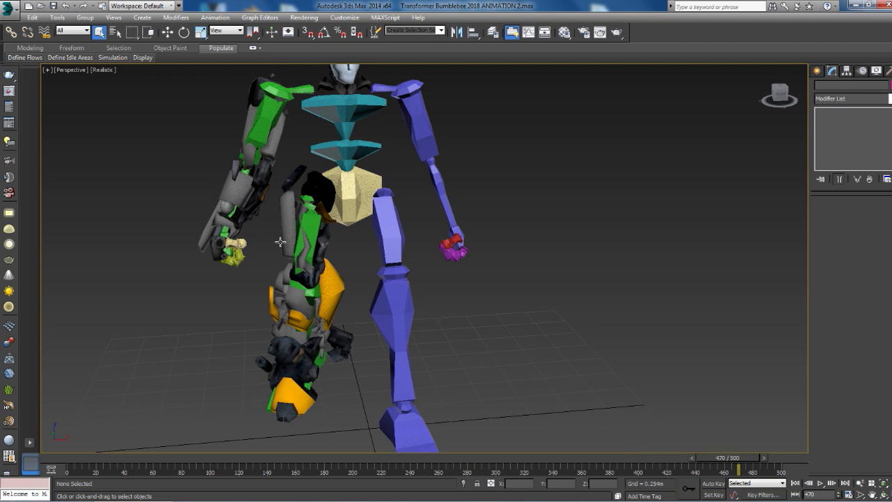
{"action": "left_click", "coordinate": [306, 230]}
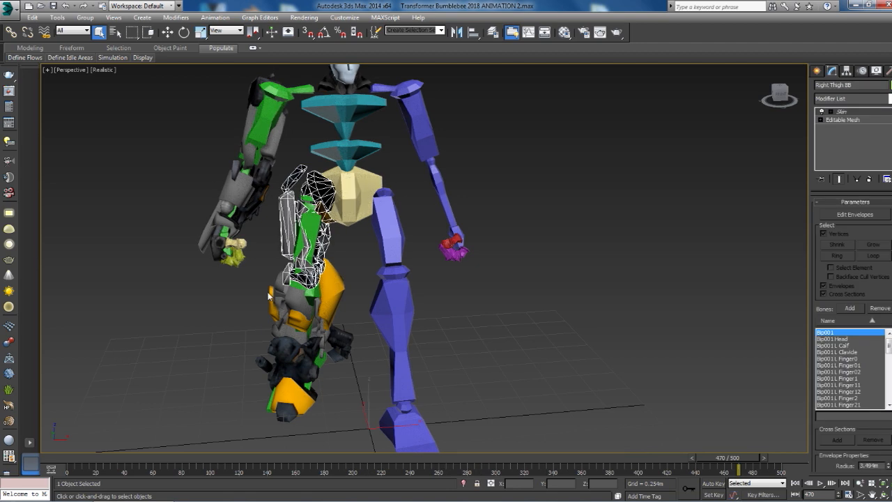
{"action": "mouse_move", "coordinate": [867, 106]}
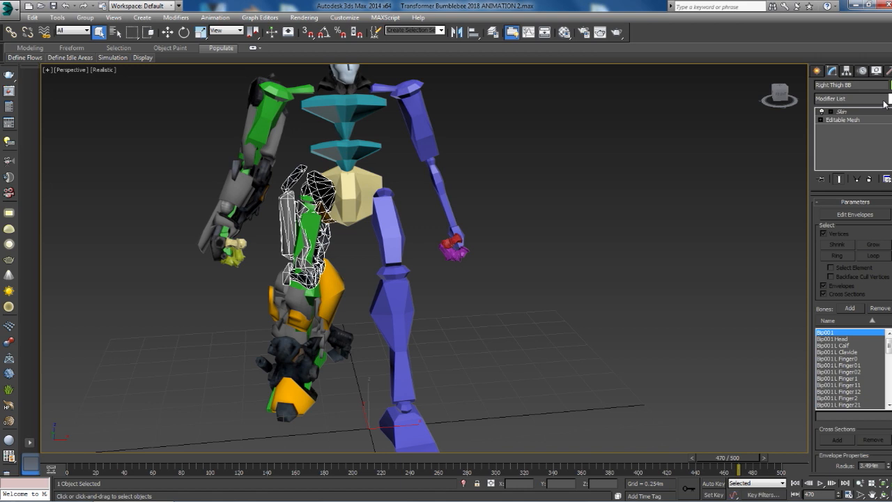
{"action": "mouse_move", "coordinate": [568, 181]}
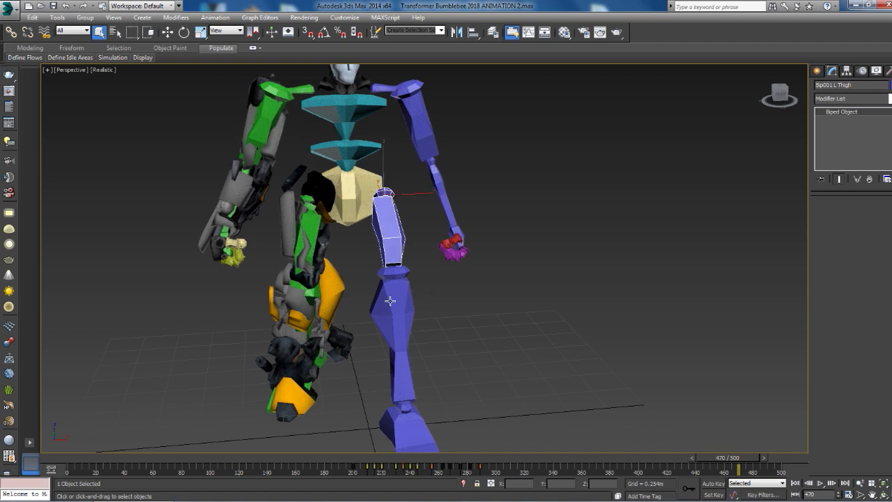
Unhide all robot parts and scrub from the intact car until the arms emerge
{"action": "right_click", "coordinate": [390, 301]}
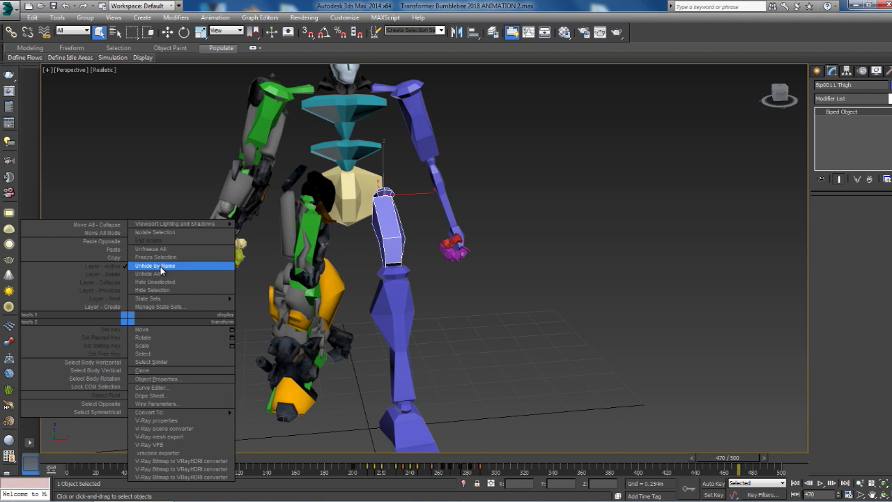
{"action": "left_click", "coordinate": [153, 265]}
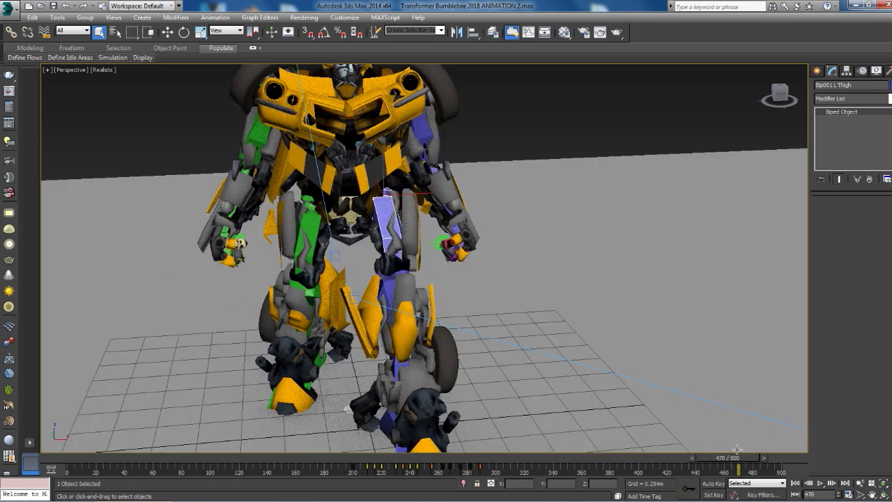
{"action": "left_click_drag", "start_coordinate": [735, 457], "coordinate": [81, 457]}
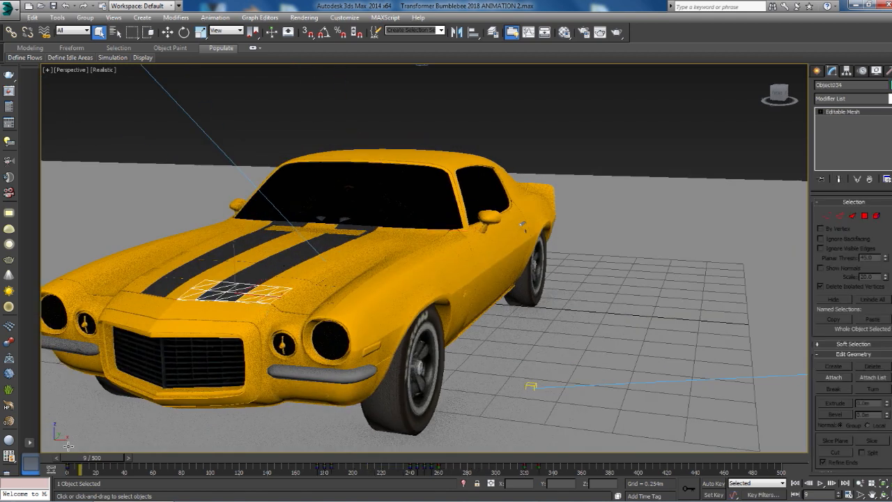
{"action": "left_click_drag", "start_coordinate": [85, 471], "coordinate": [321, 471]}
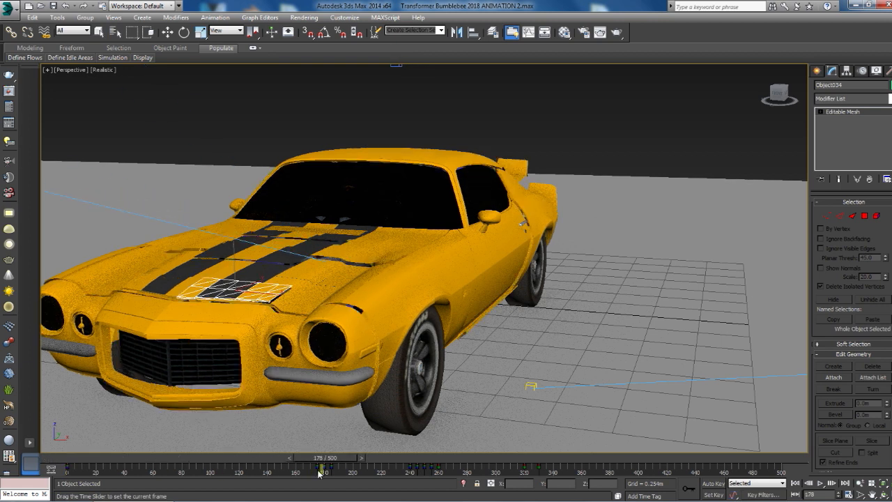
{"action": "left_click_drag", "start_coordinate": [318, 471], "coordinate": [351, 471]}
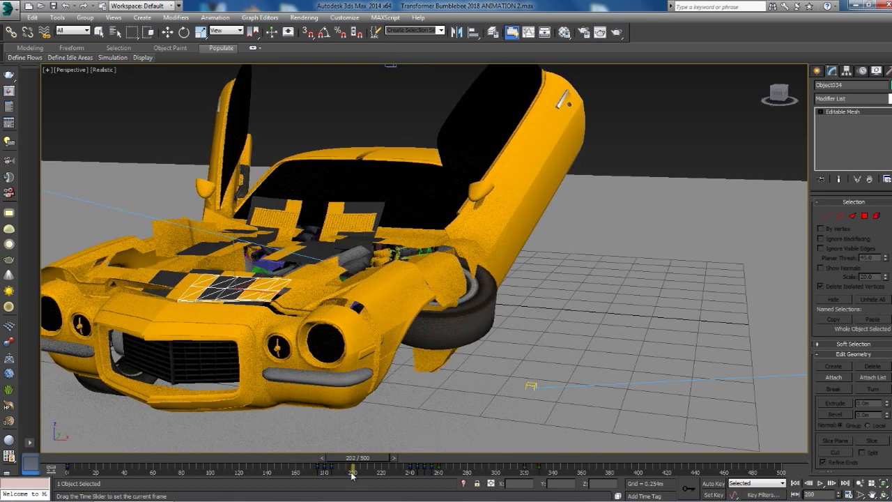
{"action": "left_click_drag", "start_coordinate": [352, 474], "coordinate": [334, 474]}
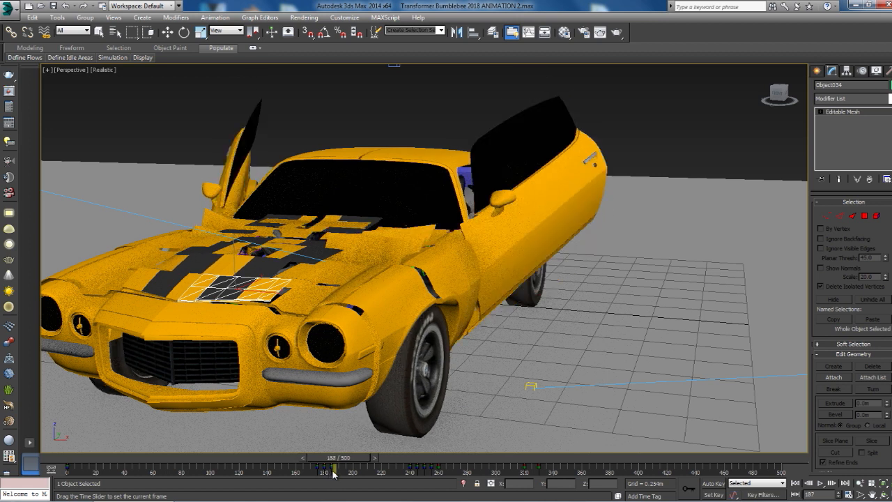
{"action": "left_click_drag", "start_coordinate": [333, 472], "coordinate": [376, 473]}
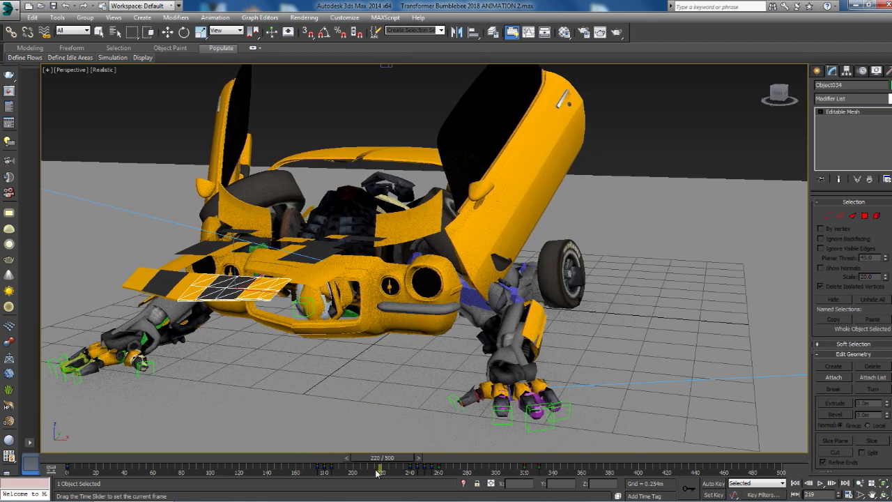
{"action": "left_click_drag", "start_coordinate": [376, 471], "coordinate": [352, 471]}
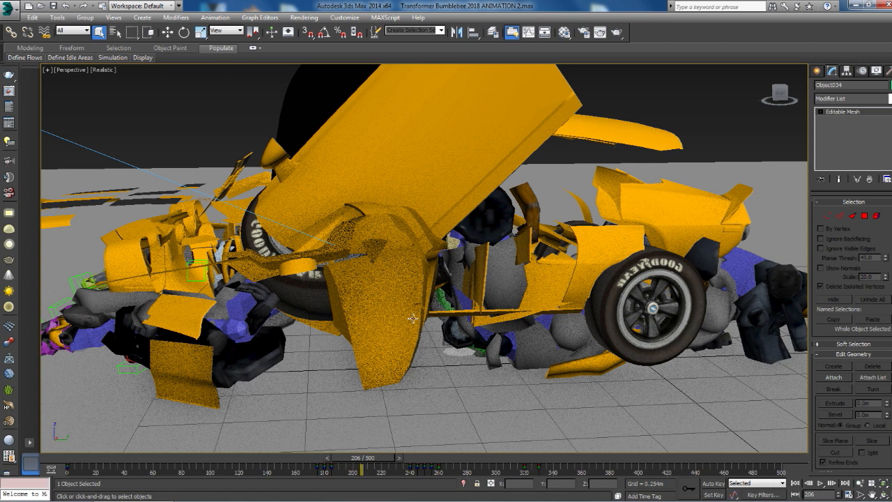
{"action": "left_click", "coordinate": [819, 482]}
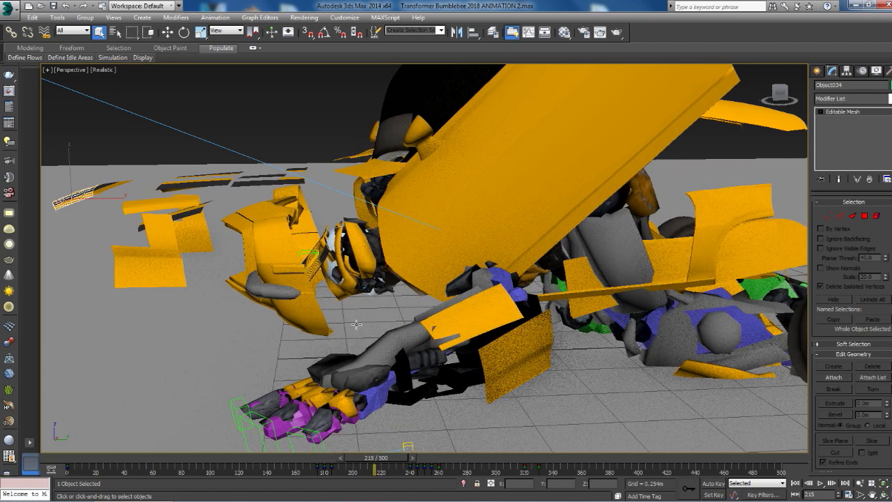
Scrub again from the doors opening through to the robot rising from the car
{"action": "left_click_drag", "start_coordinate": [396, 457], "coordinate": [340, 457]}
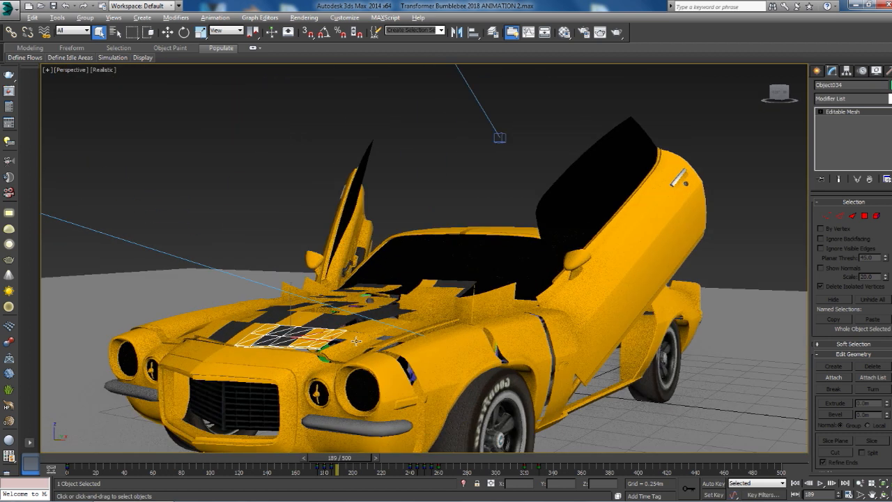
{"action": "left_click_drag", "start_coordinate": [336, 457], "coordinate": [338, 457]}
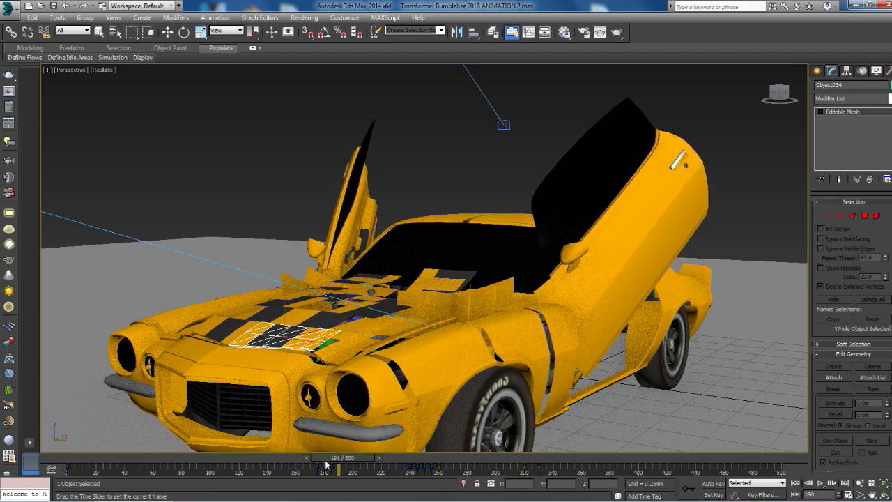
{"action": "left_click_drag", "start_coordinate": [336, 469], "coordinate": [351, 468]}
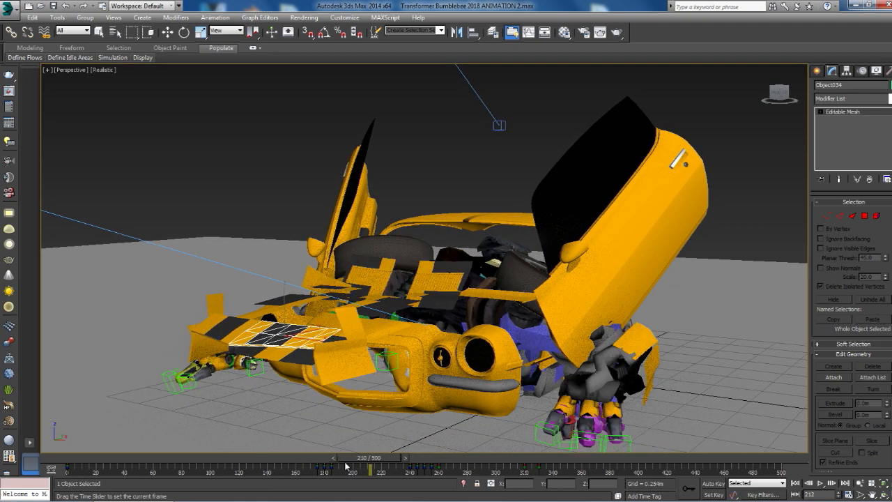
{"action": "left_click_drag", "start_coordinate": [346, 471], "coordinate": [381, 471]}
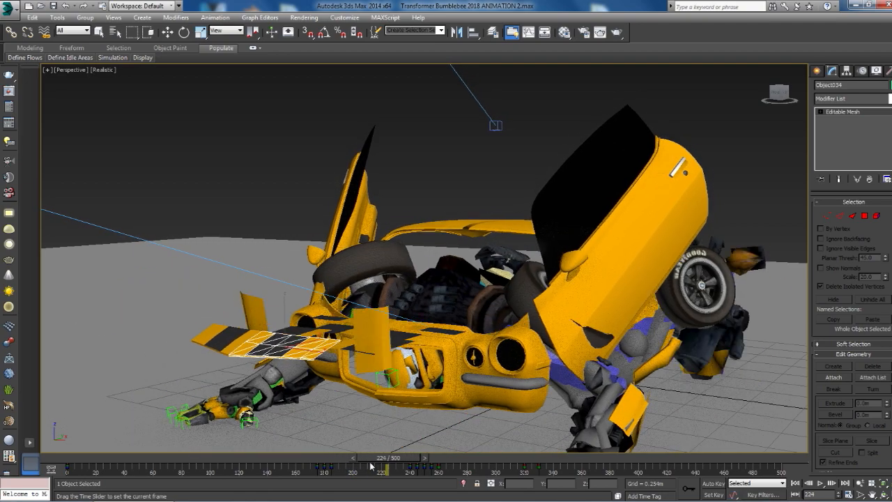
{"action": "left_click_drag", "start_coordinate": [382, 471], "coordinate": [437, 471]}
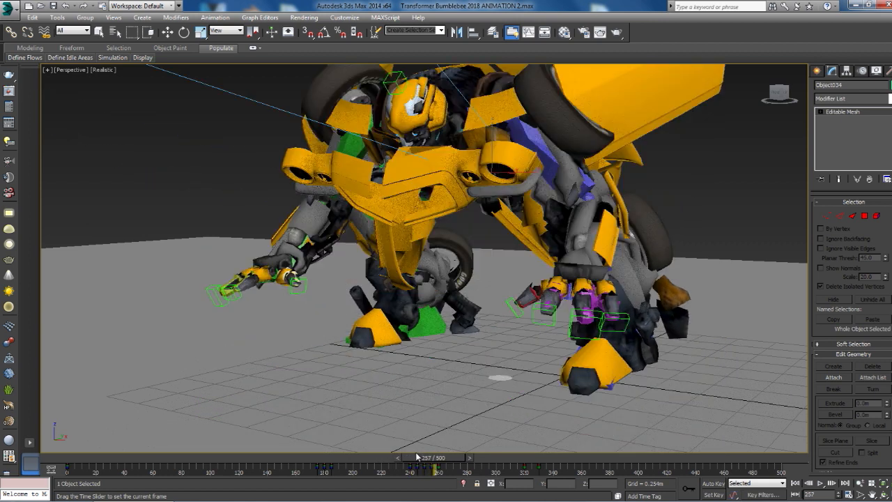
{"action": "left_click_drag", "start_coordinate": [439, 471], "coordinate": [373, 471]}
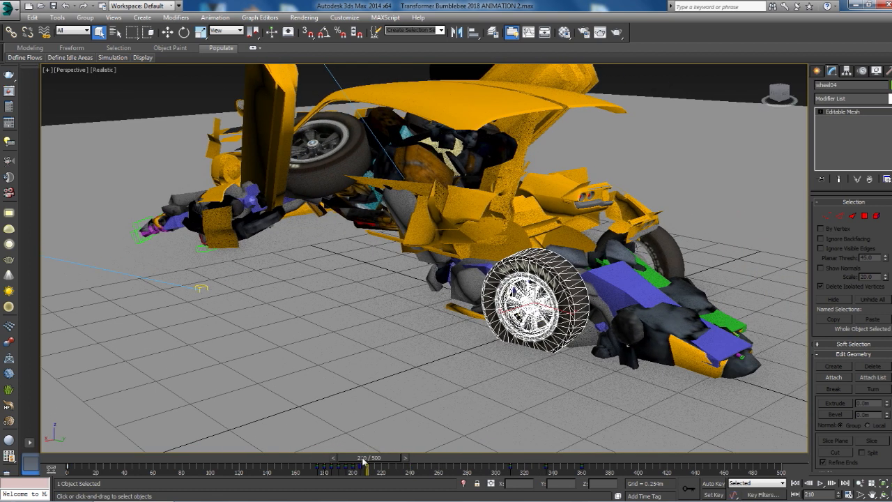
Review the rear panels opening and legs folding out, then zoom out and rewind to the intact car
{"action": "left_click_drag", "start_coordinate": [362, 457], "coordinate": [324, 457]}
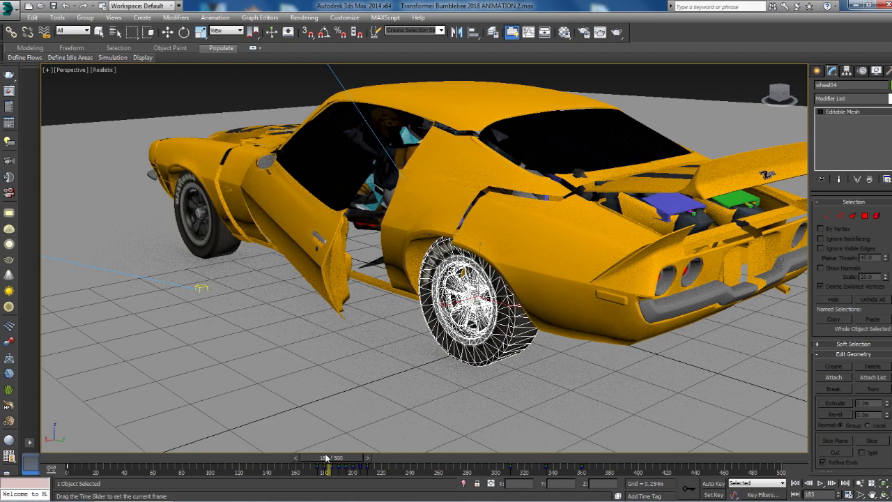
{"action": "left_click_drag", "start_coordinate": [322, 457], "coordinate": [351, 457]}
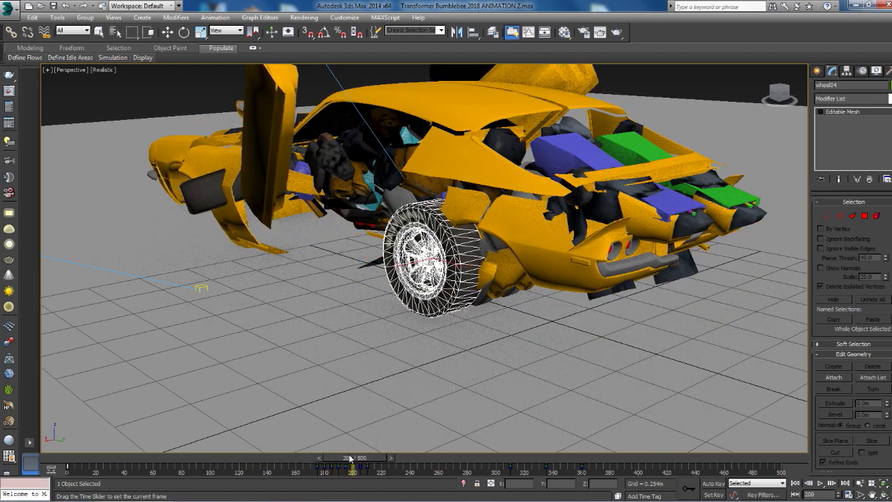
{"action": "left_click_drag", "start_coordinate": [354, 471], "coordinate": [376, 471]}
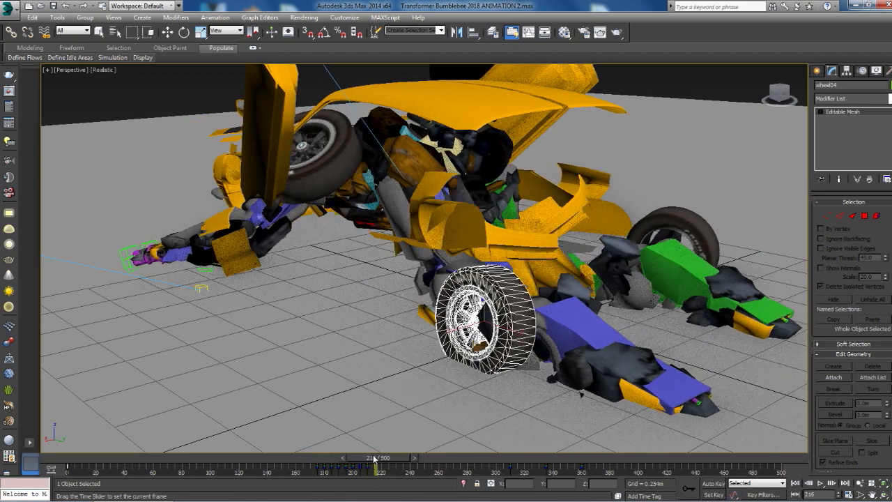
{"action": "left_click_drag", "start_coordinate": [376, 457], "coordinate": [384, 457]}
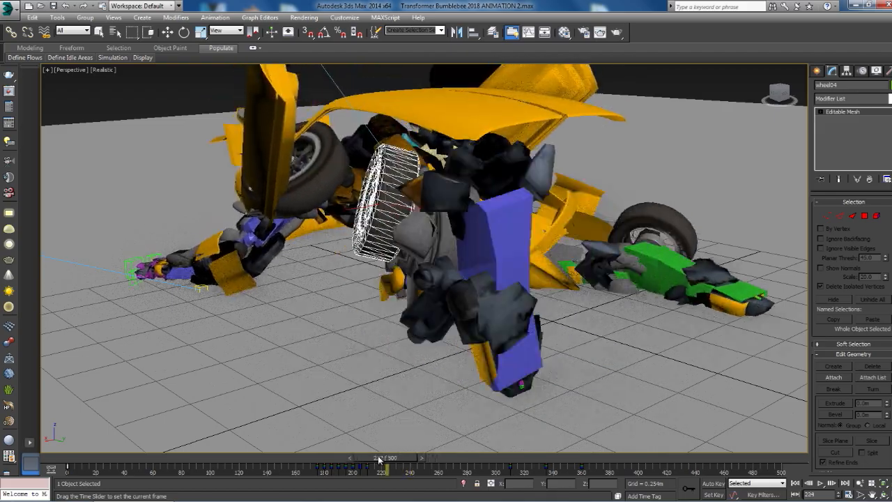
{"action": "left_click_drag", "start_coordinate": [383, 457], "coordinate": [345, 457]}
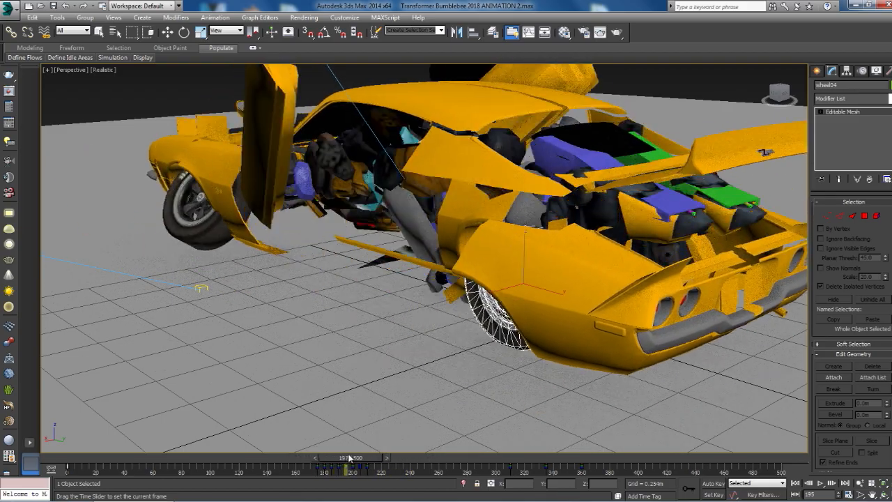
{"action": "left_click_drag", "start_coordinate": [345, 457], "coordinate": [411, 458]}
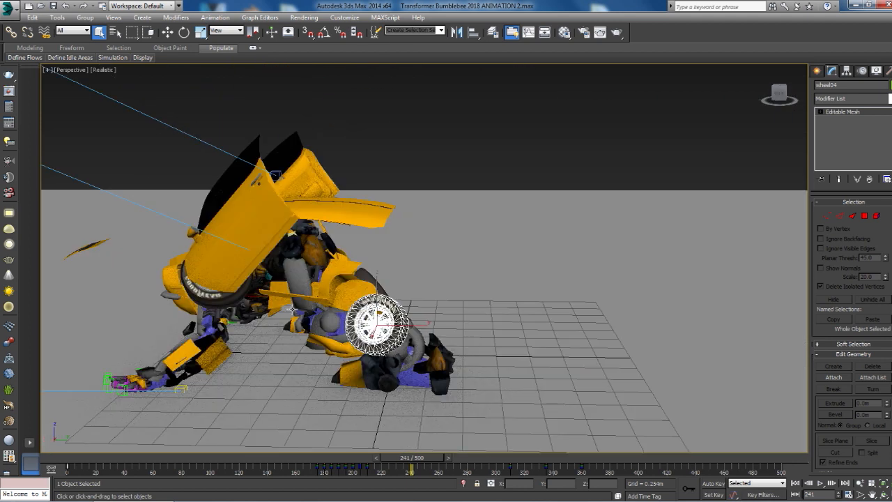
{"action": "left_click_drag", "start_coordinate": [379, 320], "coordinate": [518, 319]}
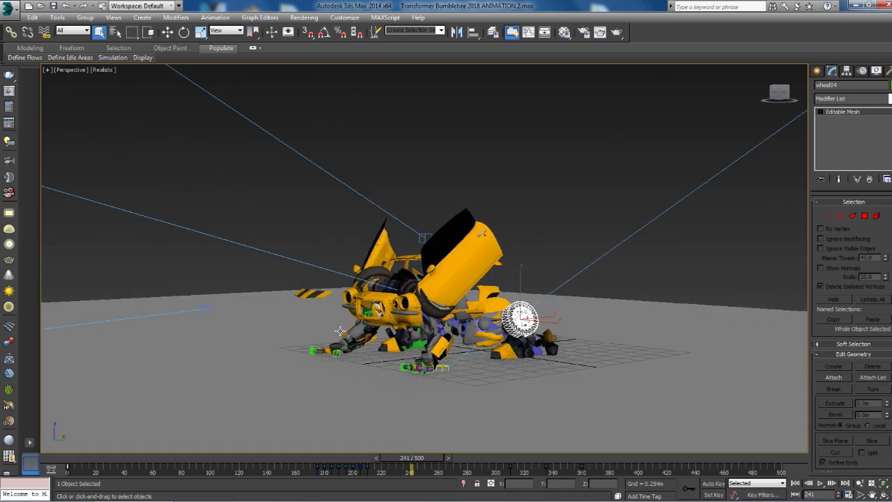
{"action": "left_click_drag", "start_coordinate": [411, 462], "coordinate": [341, 462]}
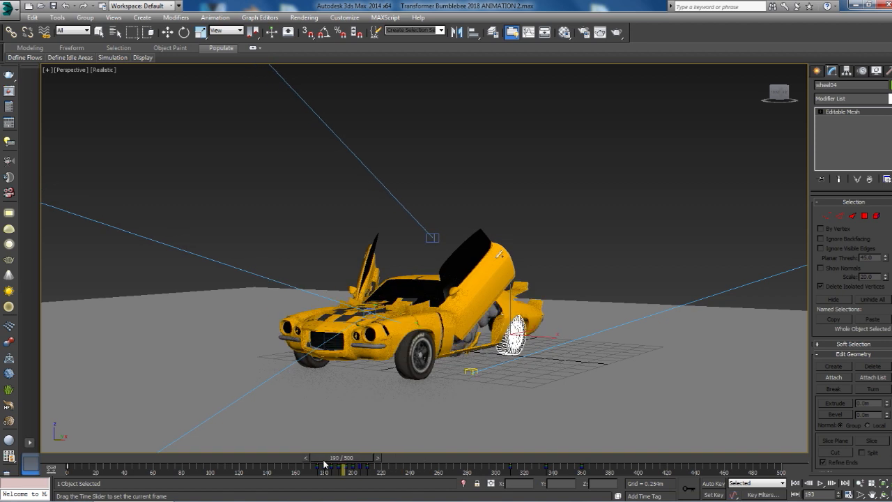
Play the transformation through the V-Ray camera view until Bumblebee stands upright
{"action": "left_click", "coordinate": [821, 482]}
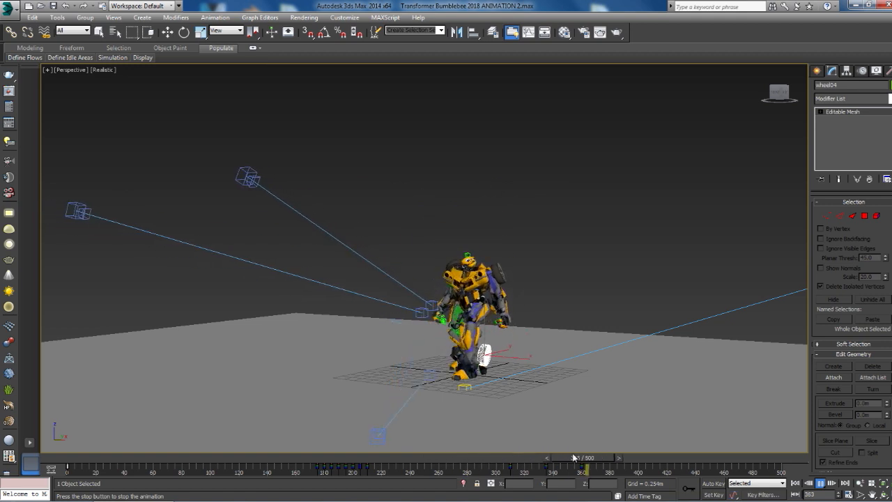
{"action": "left_click_drag", "start_coordinate": [574, 457], "coordinate": [267, 471]}
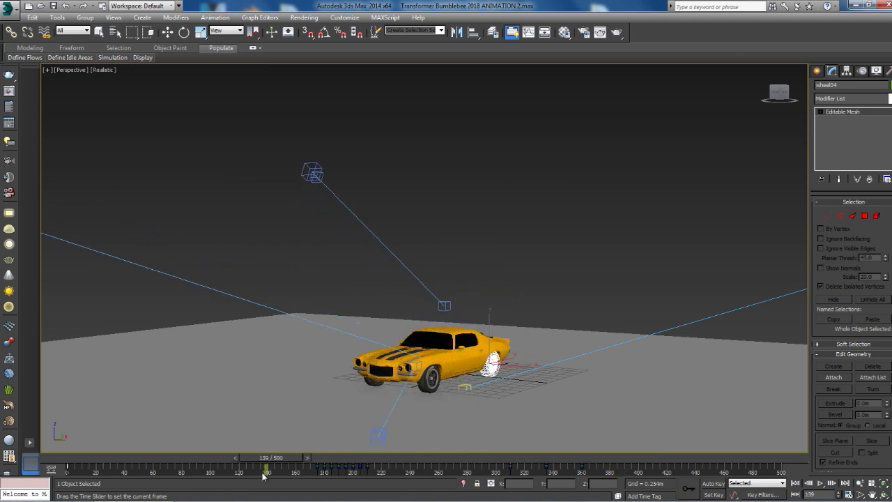
{"action": "left_click_drag", "start_coordinate": [266, 471], "coordinate": [322, 471]}
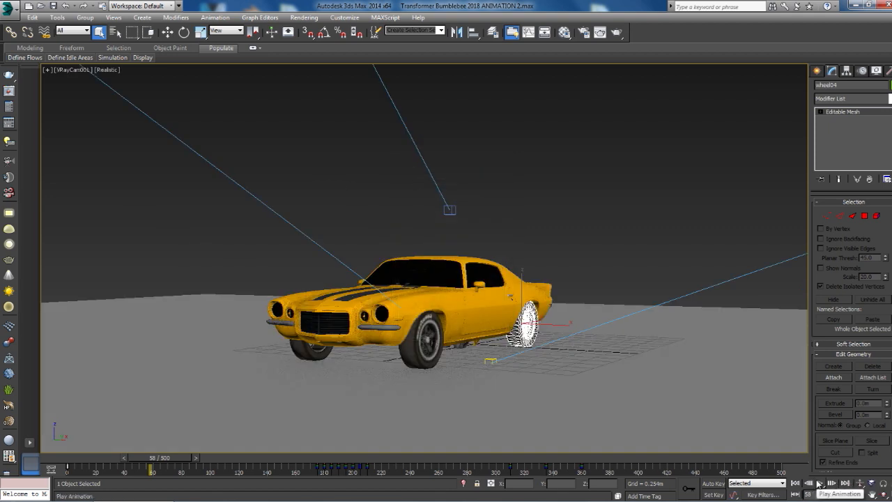
{"action": "left_click", "coordinate": [831, 482]}
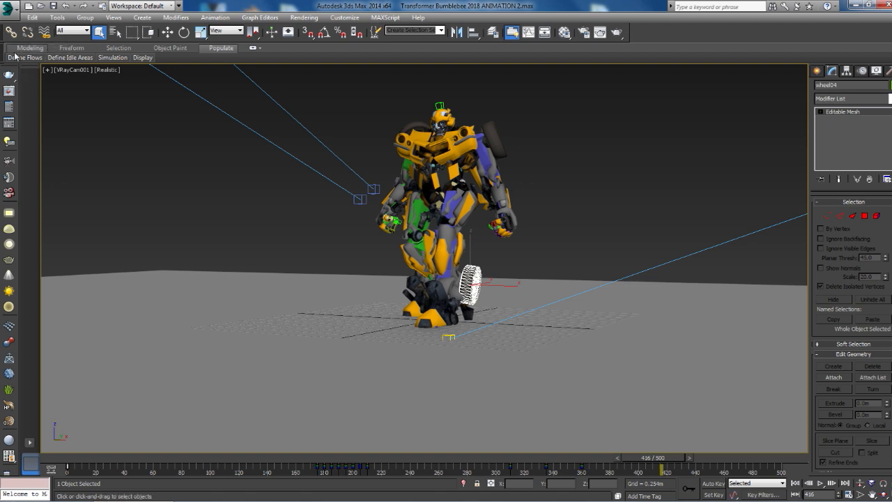
Close the scene without saving and open TRANSFORMERS VFX BUMBLEBEE.max from Recent Documents
{"action": "left_click", "coordinate": [9, 5]}
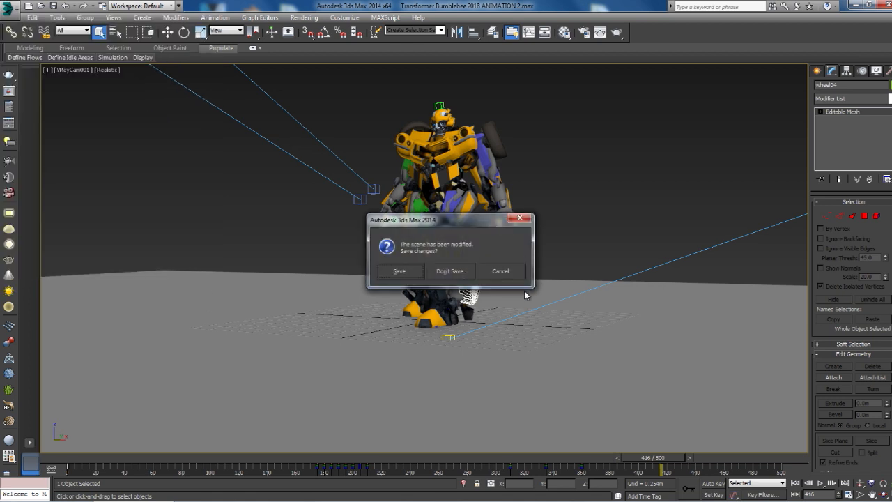
{"action": "left_click", "coordinate": [449, 271]}
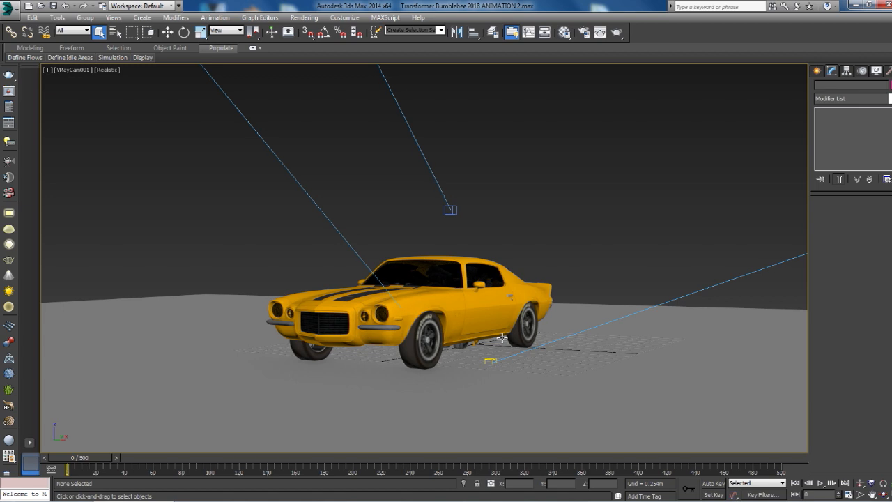
{"action": "left_click", "coordinate": [8, 6]}
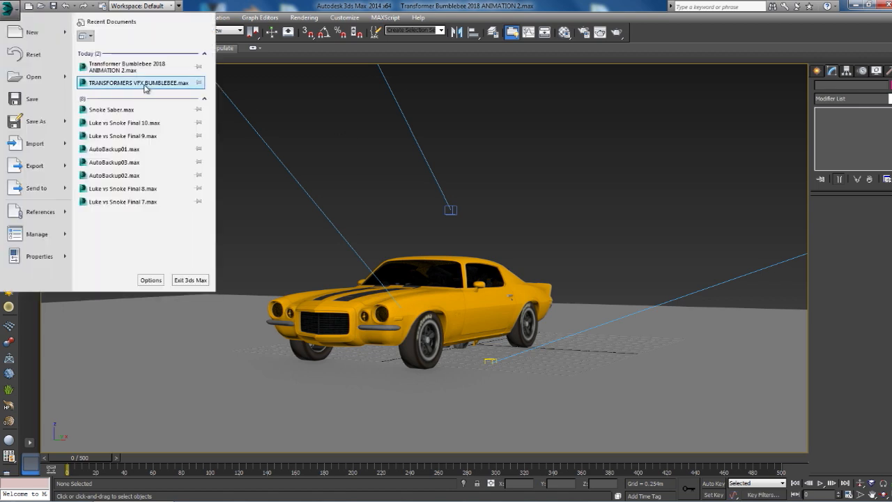
{"action": "left_click", "coordinate": [139, 82]}
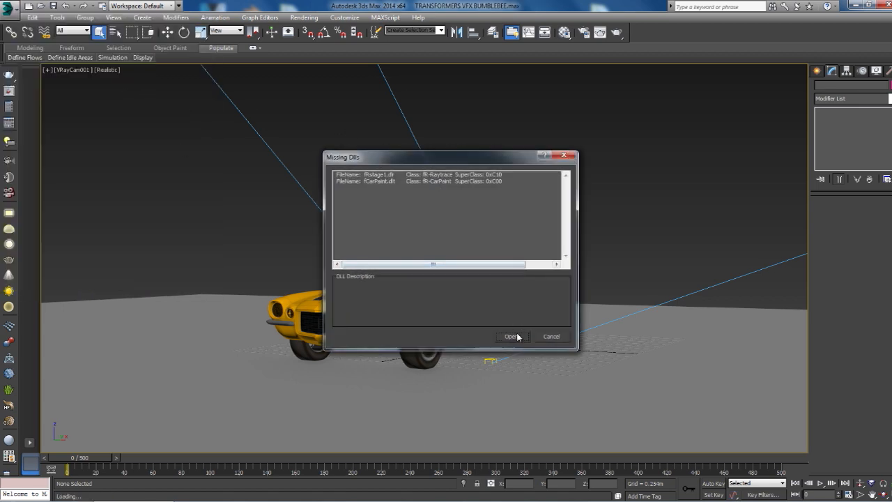
Continue past the Missing DLLs warning and dismiss the Select Camera prompt
{"action": "left_click", "coordinate": [512, 336]}
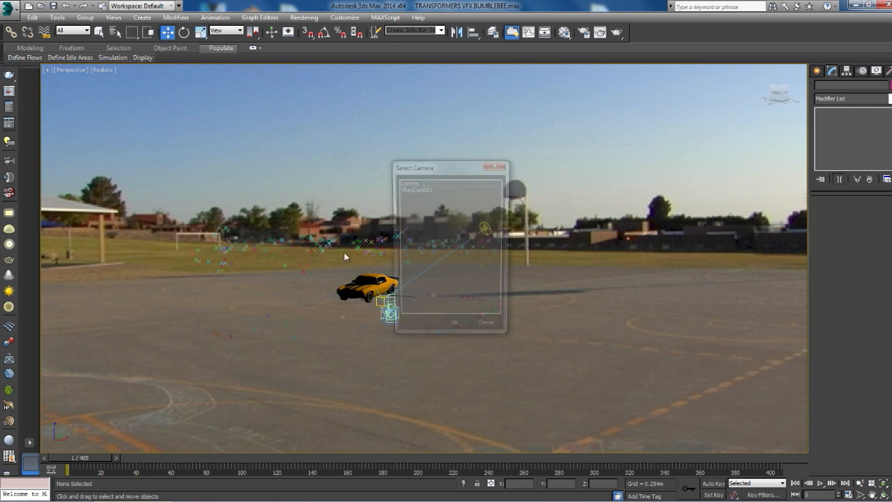
{"action": "left_click", "coordinate": [425, 192]}
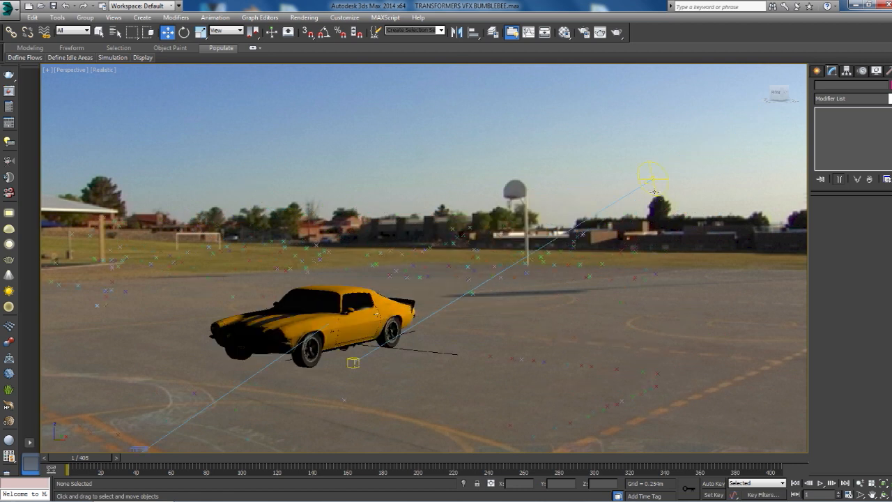
Select the VRaySun and switch the viewport to the tracked VRayCam001 camera
{"action": "left_click", "coordinate": [653, 174]}
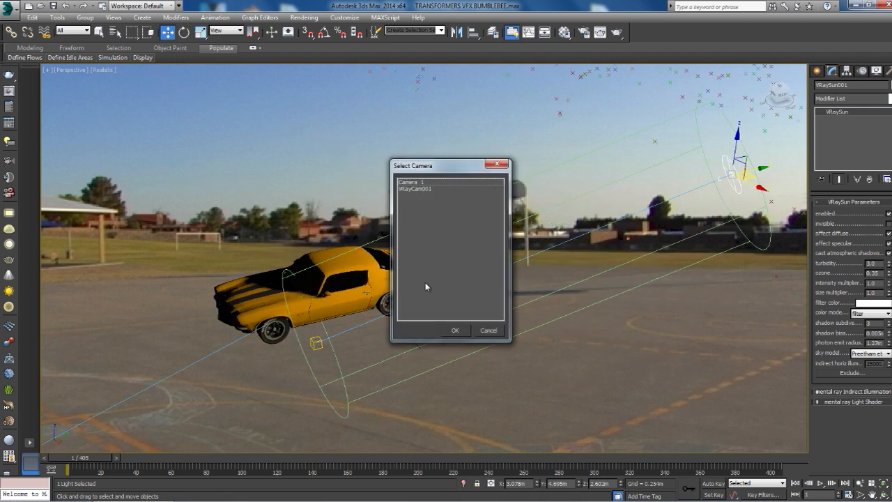
{"action": "left_click", "coordinate": [454, 331]}
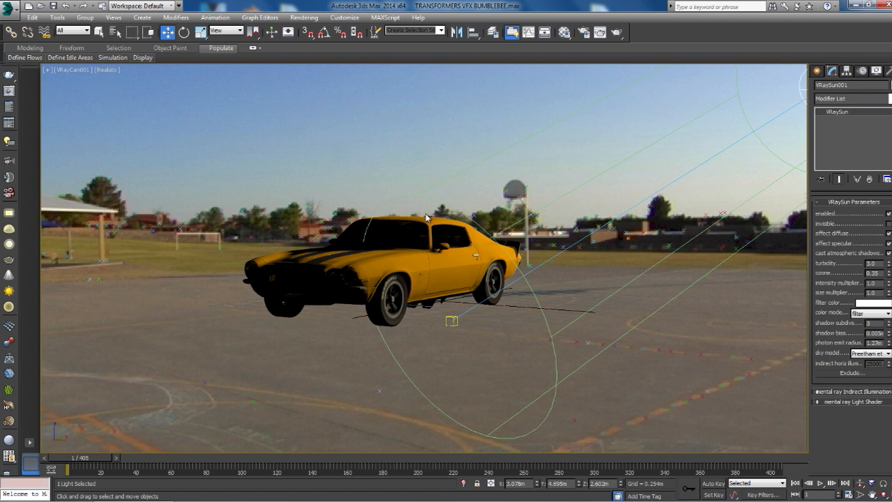
{"action": "mouse_move", "coordinate": [524, 278]}
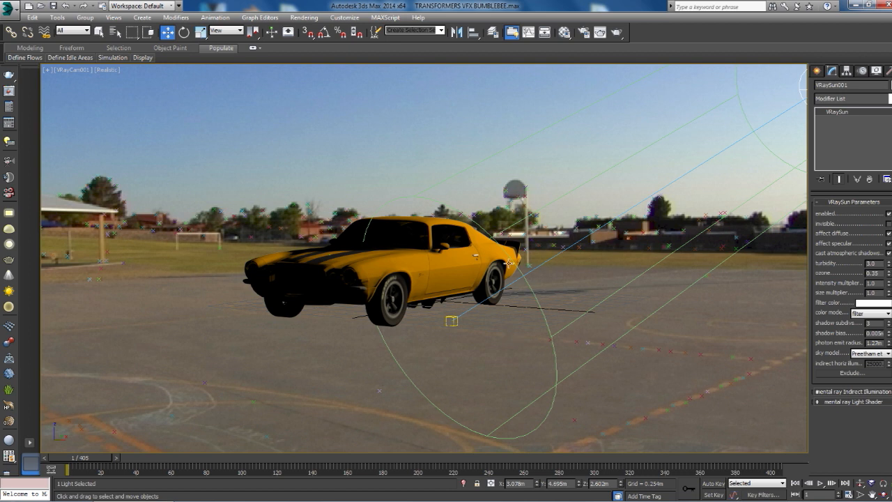
{"action": "mouse_move", "coordinate": [370, 439]}
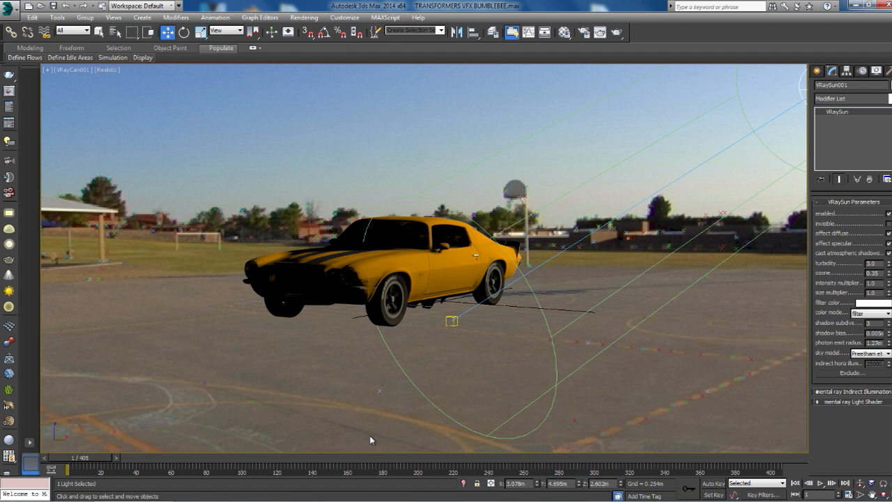
{"action": "mouse_move", "coordinate": [84, 462]}
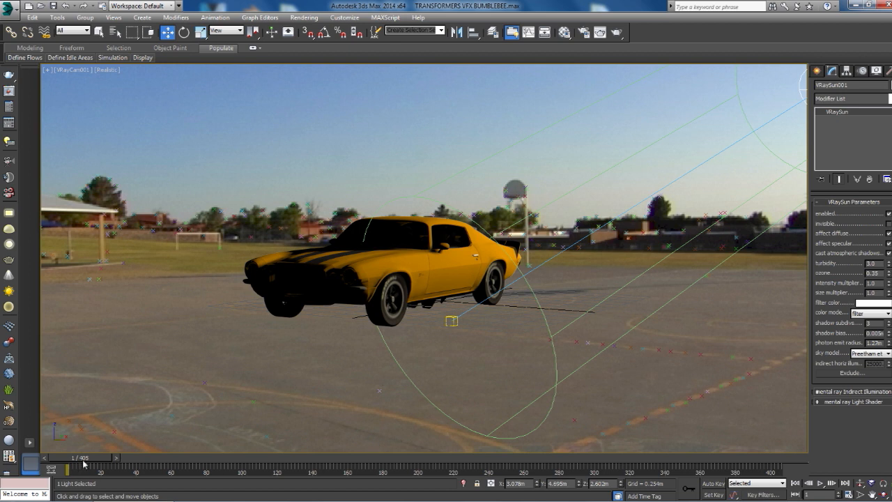
{"action": "left_click_drag", "start_coordinate": [83, 463], "coordinate": [125, 463]}
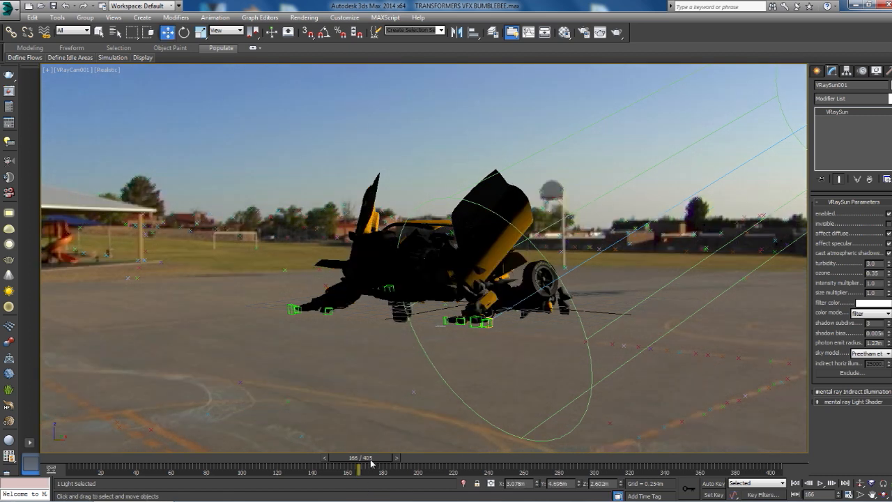
{"action": "left_click_drag", "start_coordinate": [357, 471], "coordinate": [764, 472]}
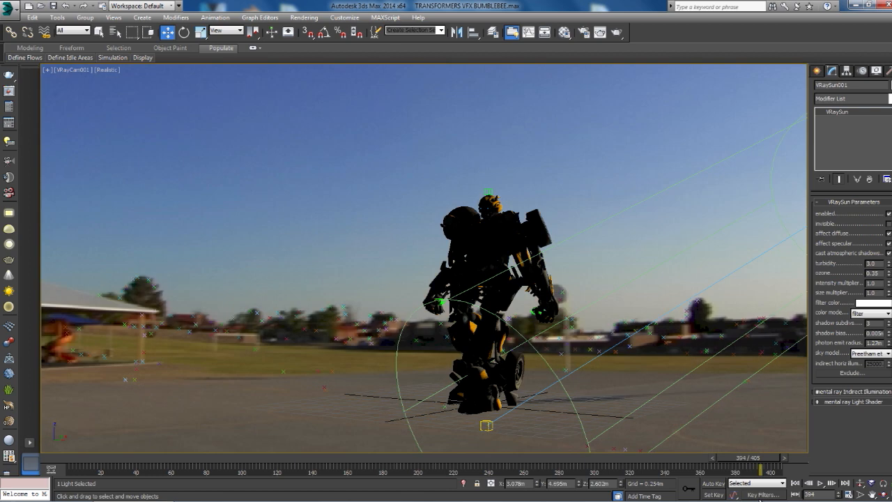
{"action": "left_click_drag", "start_coordinate": [739, 471], "coordinate": [620, 471]}
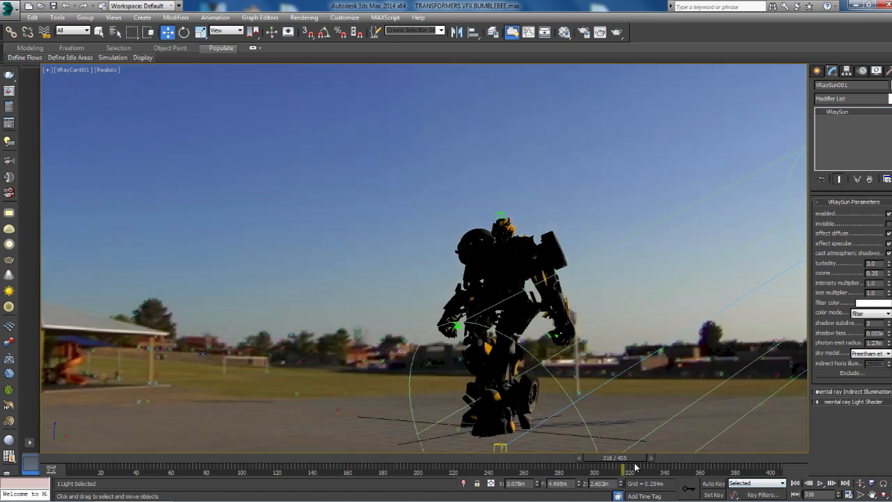
{"action": "left_click_drag", "start_coordinate": [620, 467], "coordinate": [472, 467]}
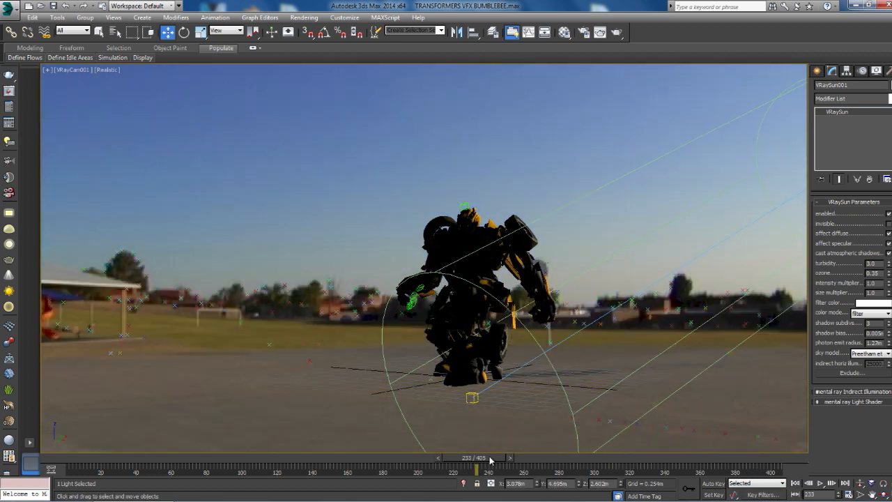
{"action": "left_click_drag", "start_coordinate": [474, 457], "coordinate": [334, 457]}
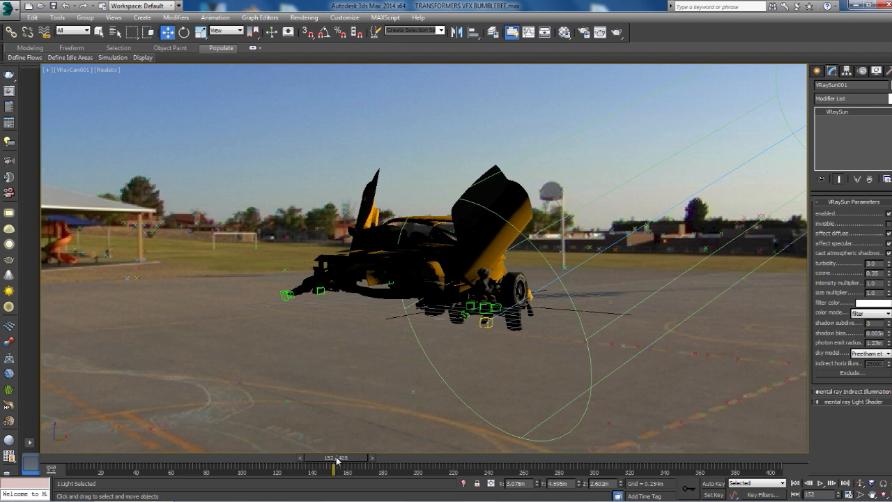
{"action": "left_click_drag", "start_coordinate": [335, 468], "coordinate": [114, 468]}
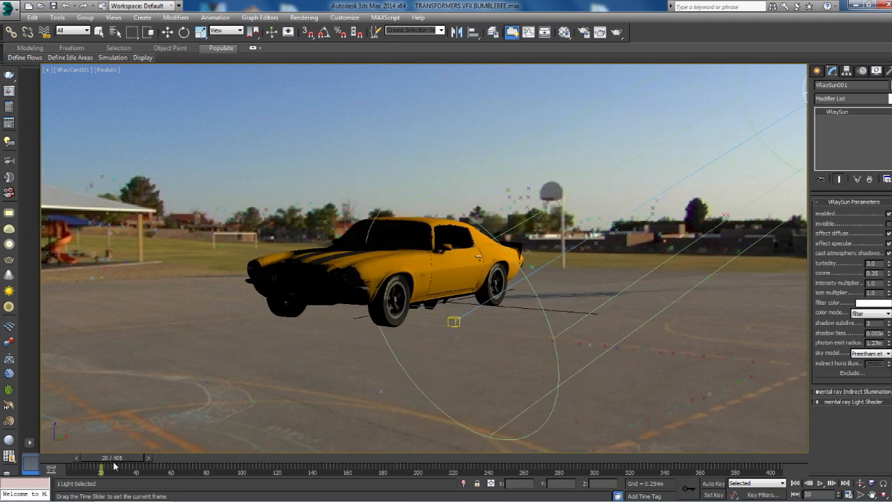
{"action": "left_click_drag", "start_coordinate": [114, 463], "coordinate": [63, 463]}
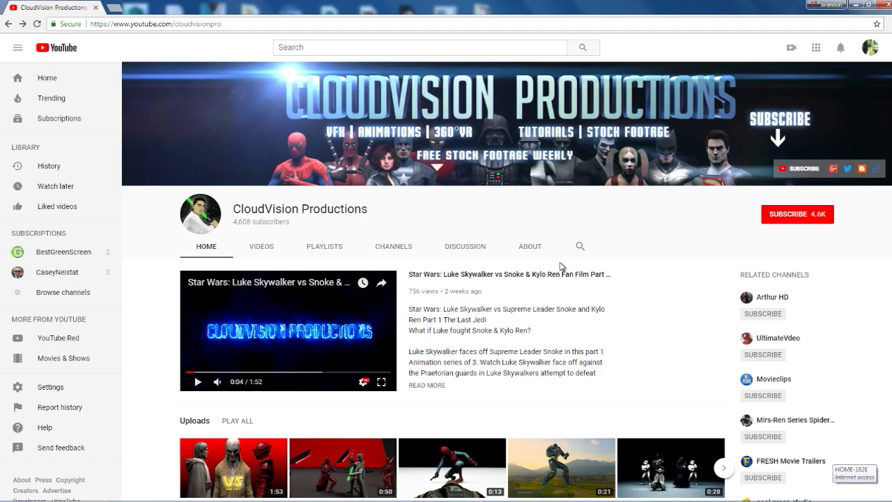
{"action": "mouse_move", "coordinate": [561, 264]}
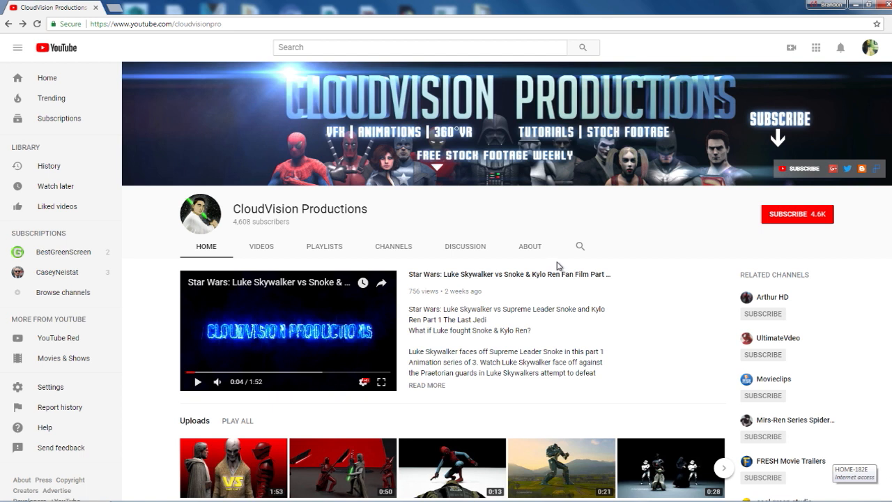
{"action": "mouse_move", "coordinate": [529, 264]}
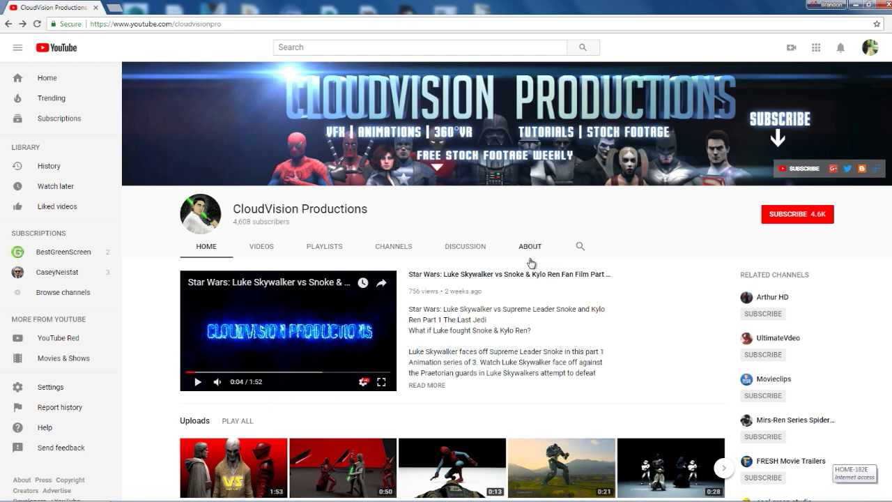
Subscribe to the CloudVision Productions channel and enable notifications for new videos
{"action": "scroll", "scroll_direction": "down", "scroll_amount": 3}
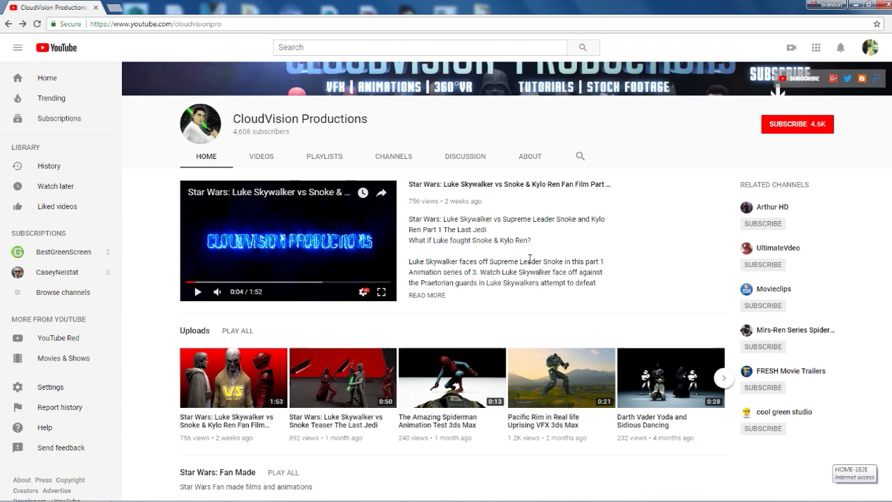
{"action": "scroll", "scroll_direction": "down", "scroll_amount": 3}
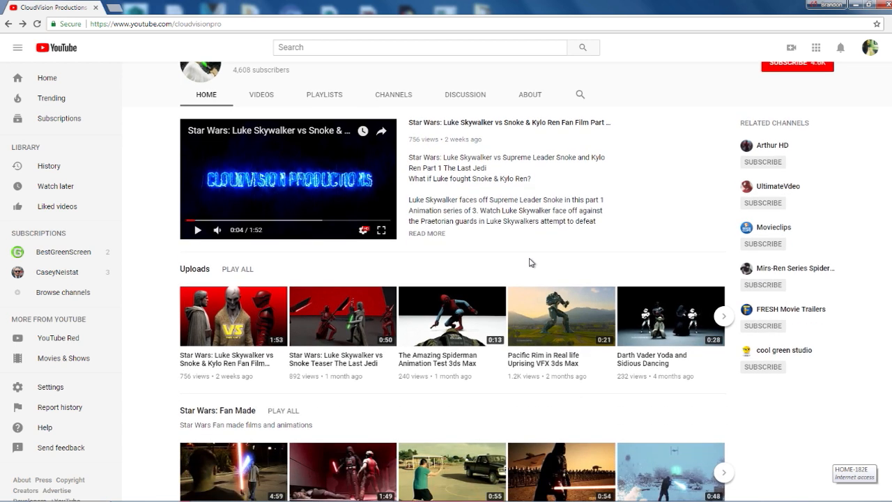
{"action": "scroll", "scroll_direction": "down", "scroll_amount": 3}
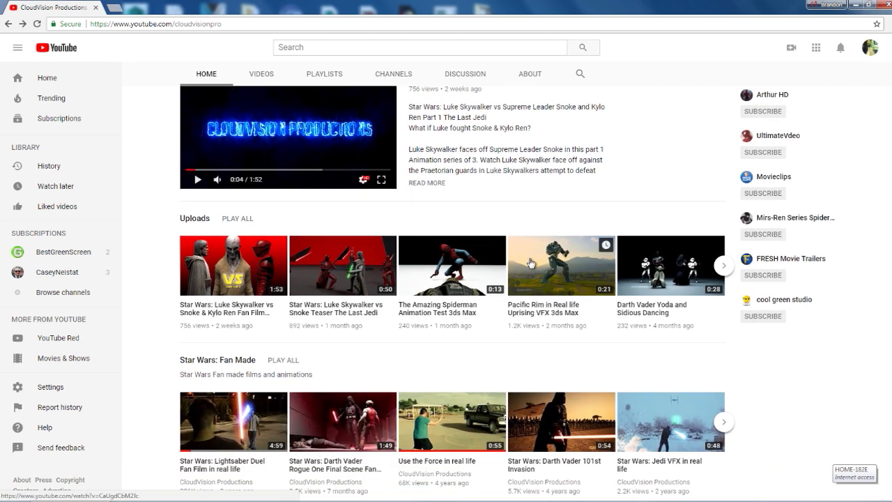
{"action": "scroll", "scroll_direction": "down", "scroll_amount": 3}
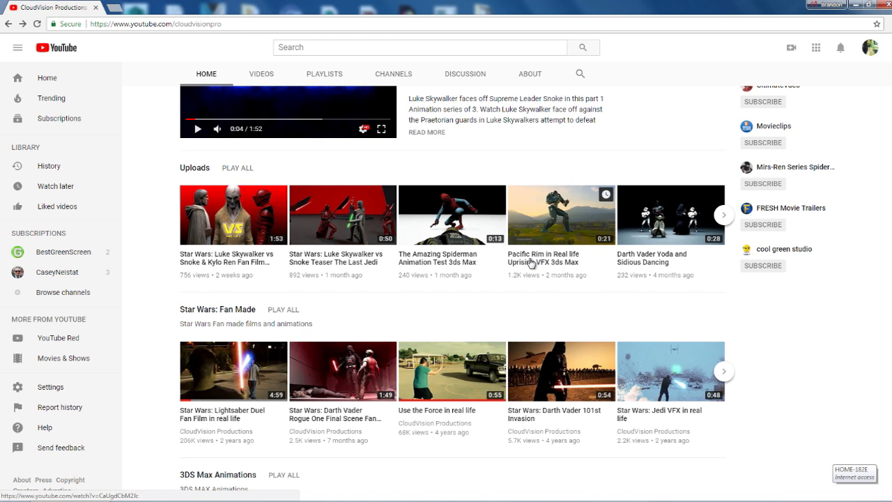
{"action": "scroll", "scroll_direction": "down", "scroll_amount": 3}
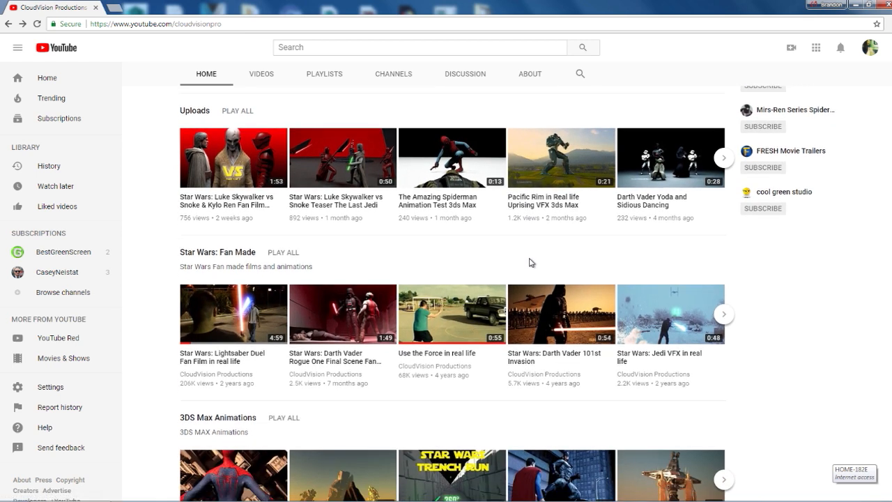
{"action": "scroll", "scroll_direction": "down", "scroll_amount": 3}
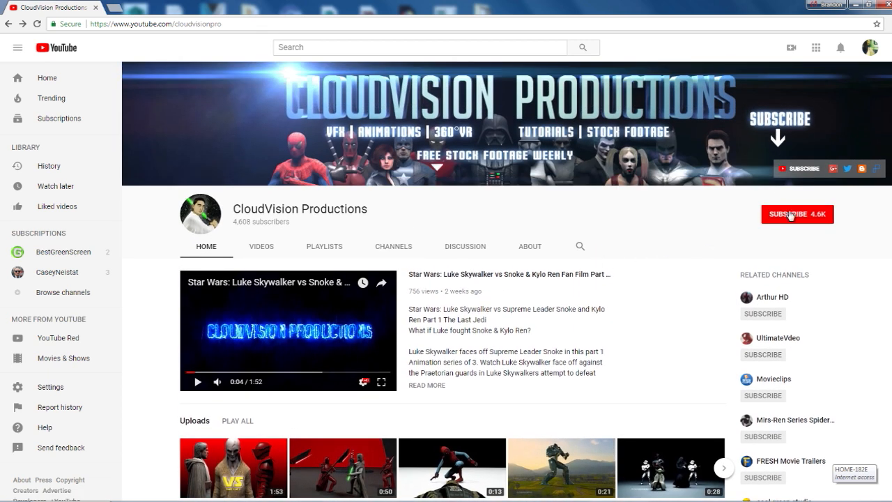
{"action": "left_click", "coordinate": [797, 214]}
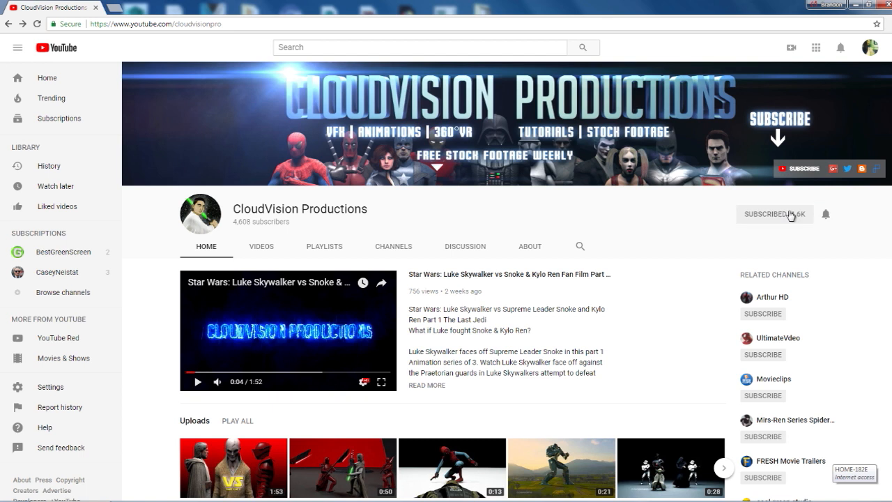
{"action": "left_click", "coordinate": [775, 214]}
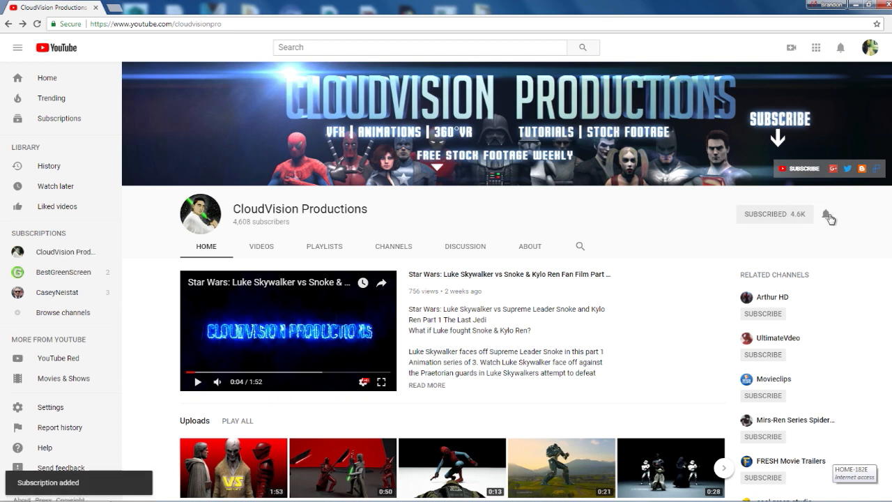
{"action": "mouse_move", "coordinate": [828, 215]}
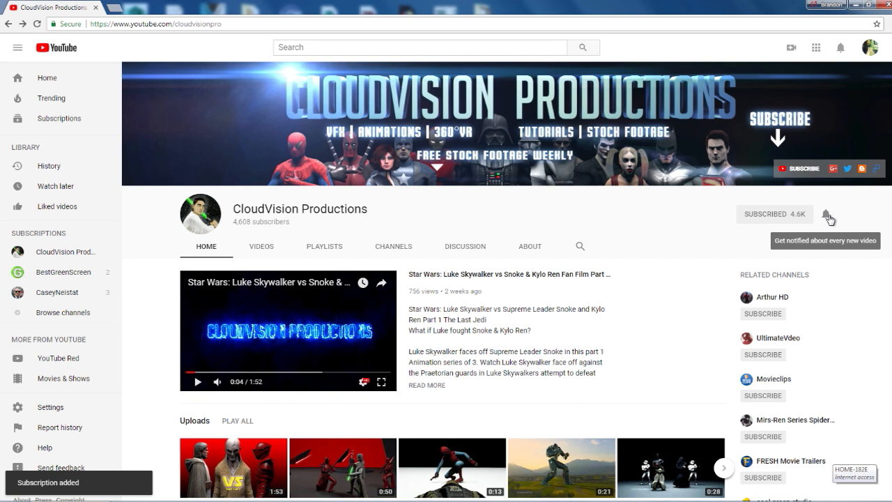